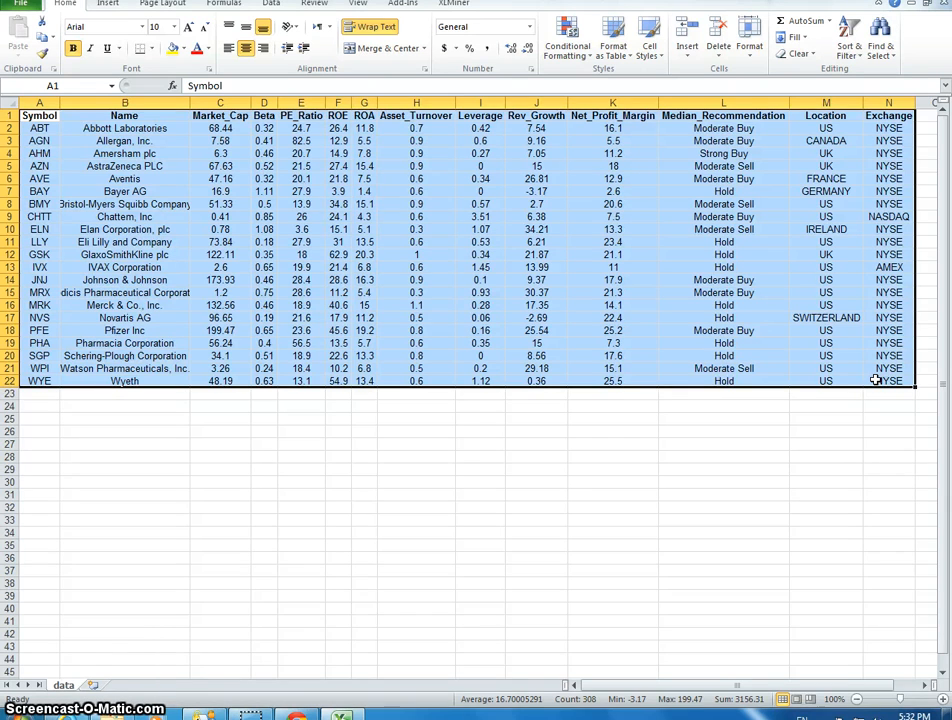
mouse_move(752, 464)
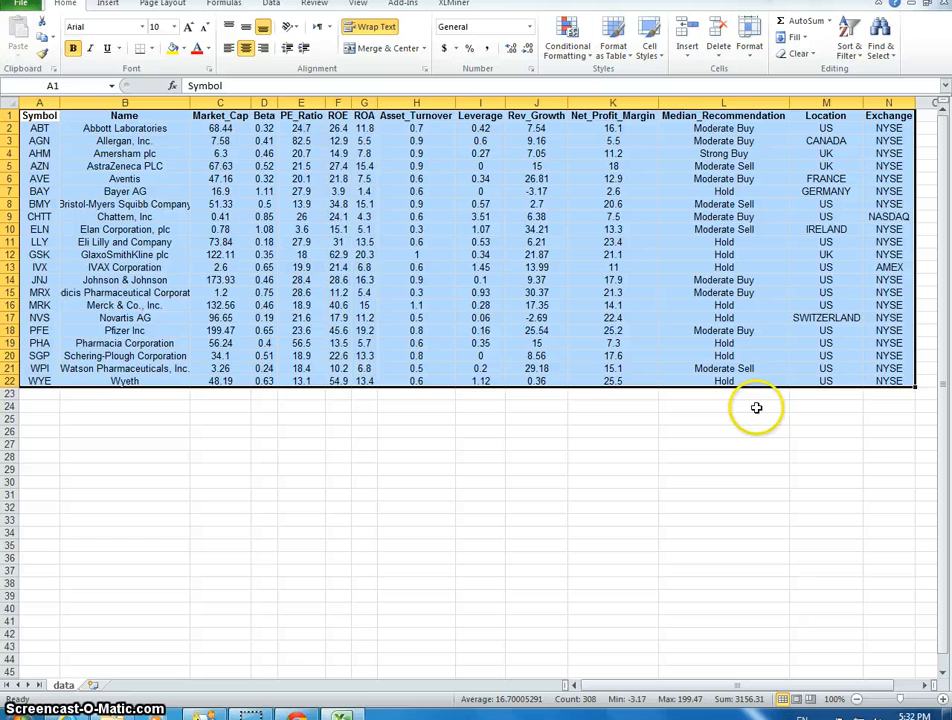
mouse_move(782, 362)
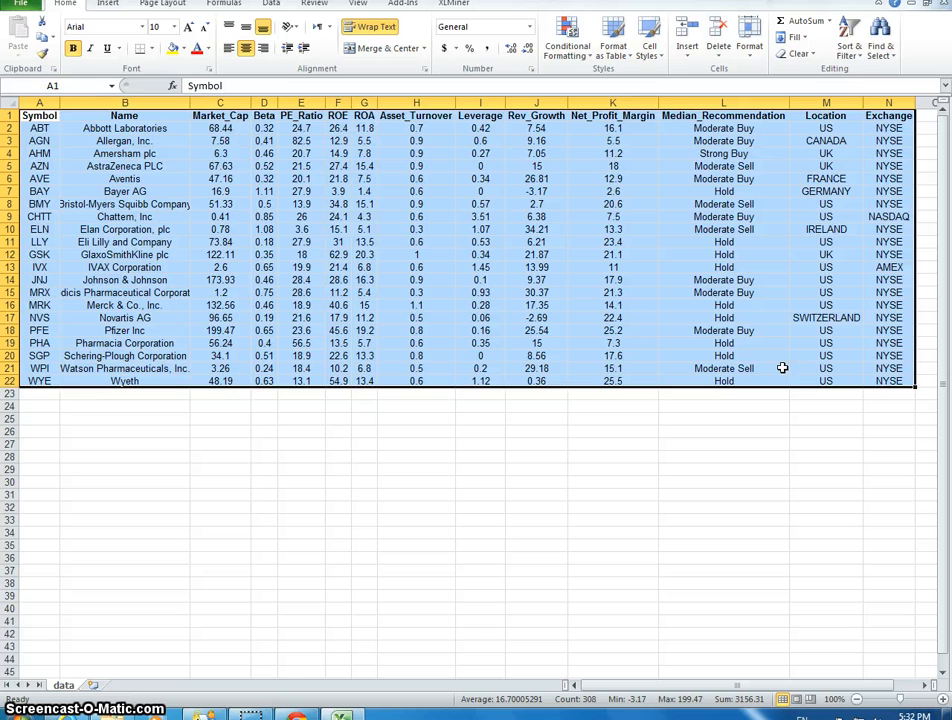
mouse_move(846, 252)
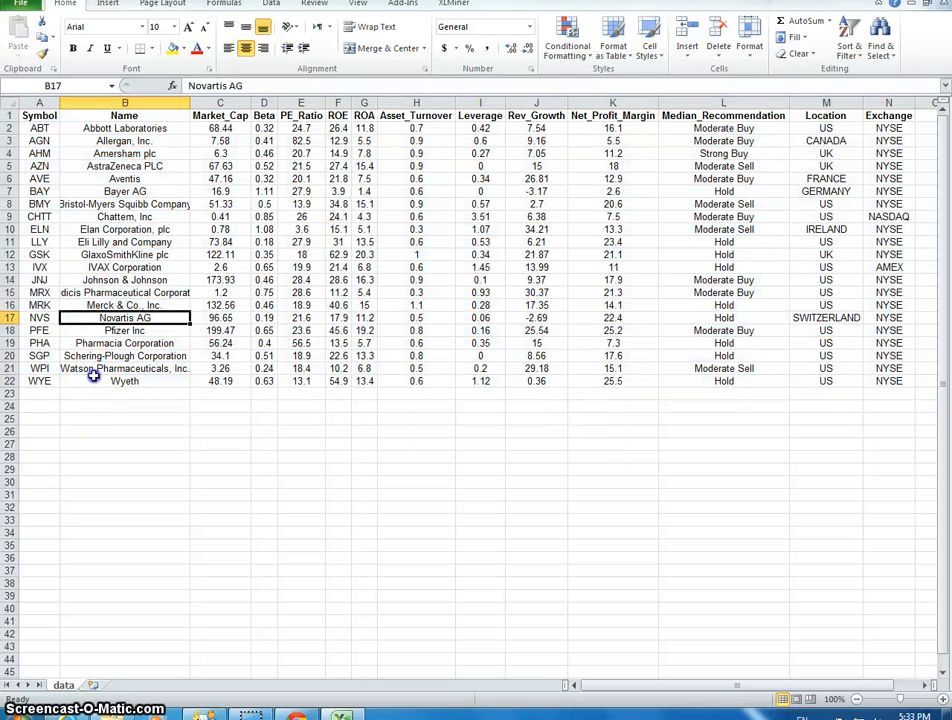
Step: Review the company name, Market_Cap, Beta and ROE columns of the pharmaceutical data
left_click(124, 392)
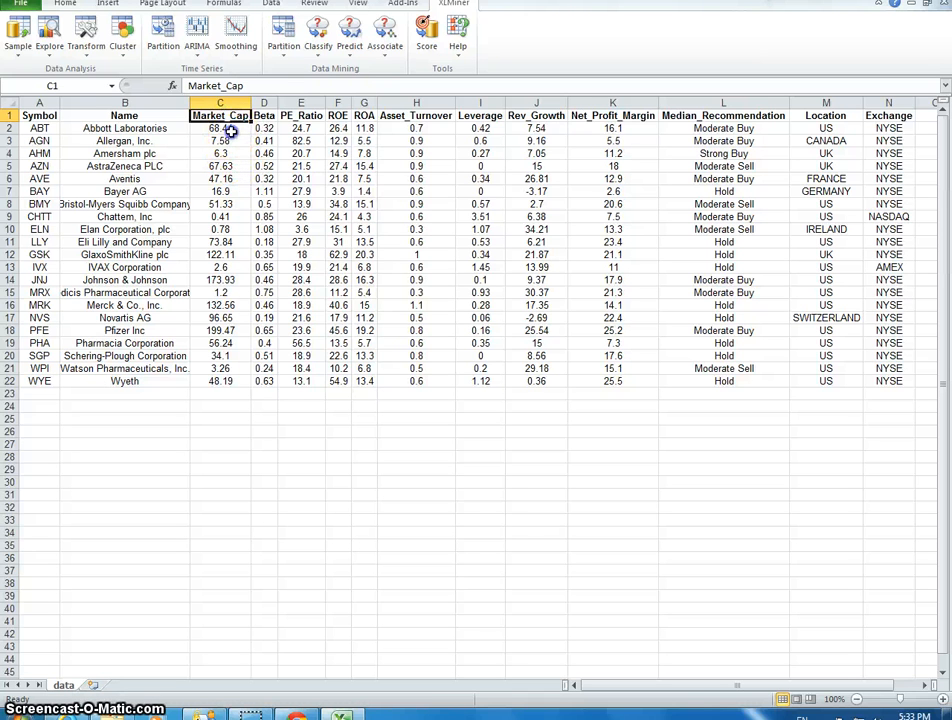
left_click(224, 128)
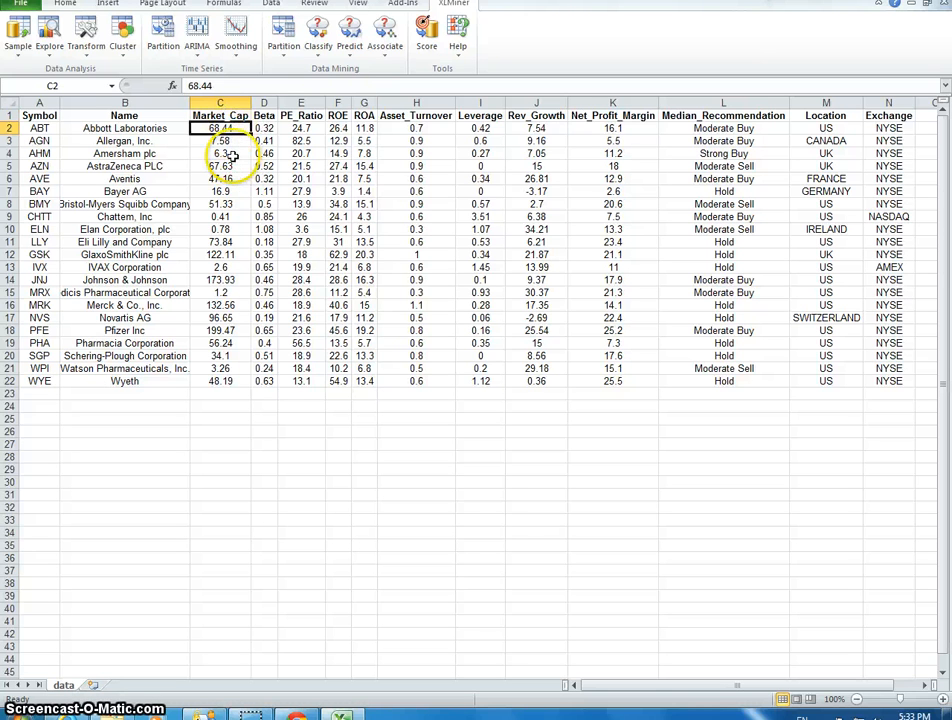
left_click(264, 120)
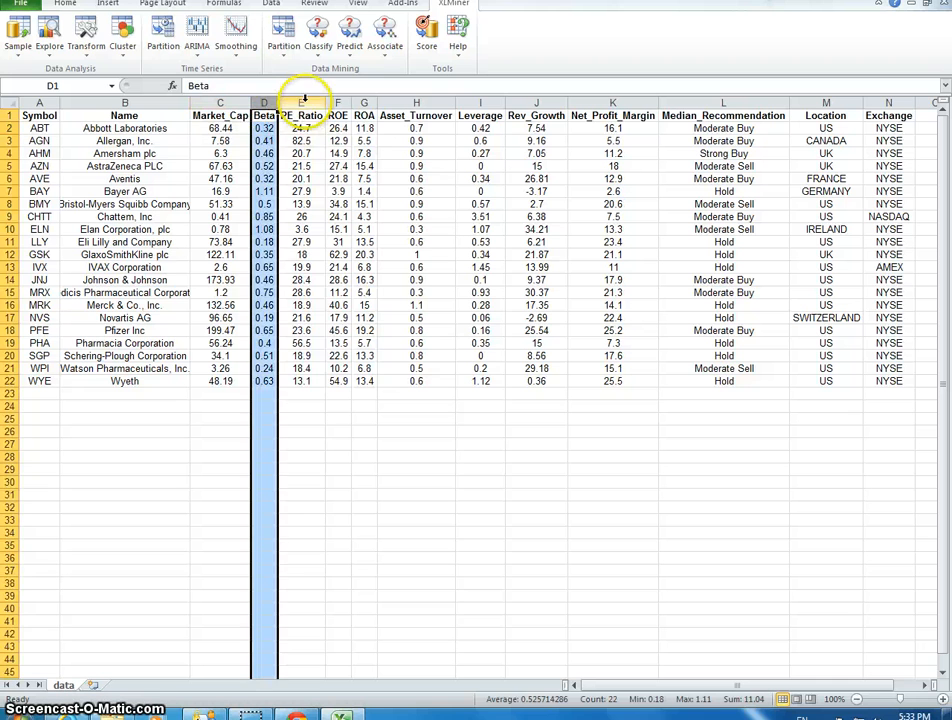
left_click(302, 114)
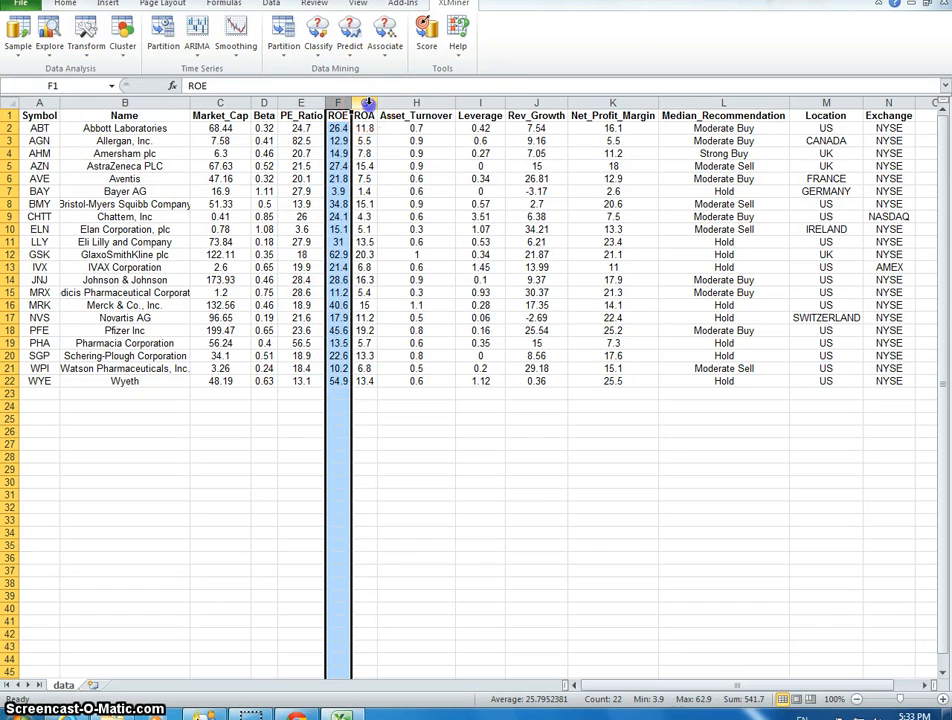
Step: Review the ROA, Asset_Turnover and Median_Recommendation columns, then clear the selection
left_click(370, 114)
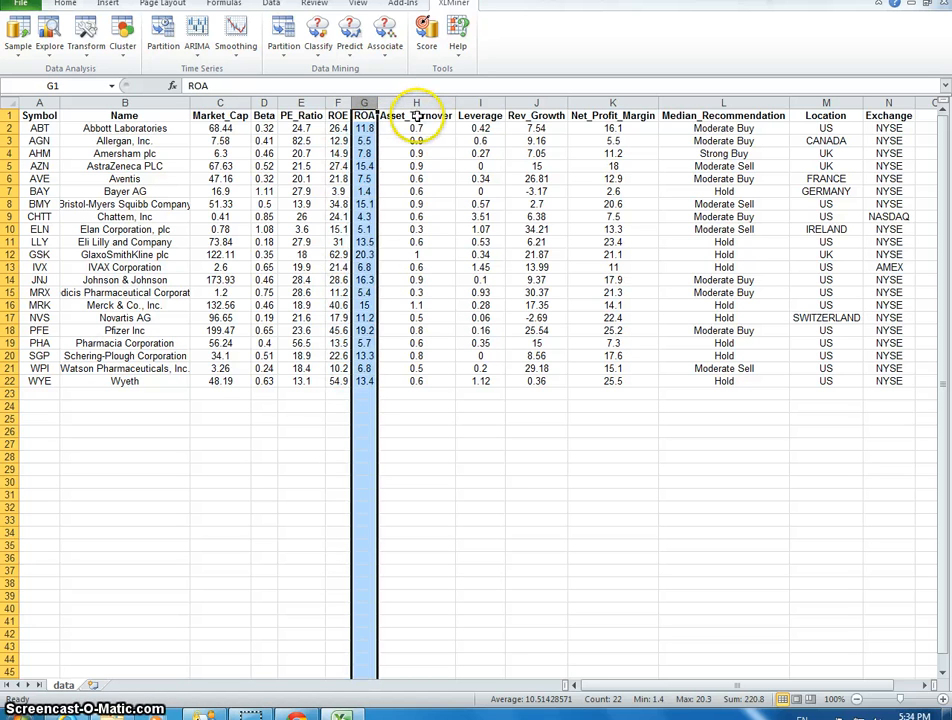
left_click(432, 116)
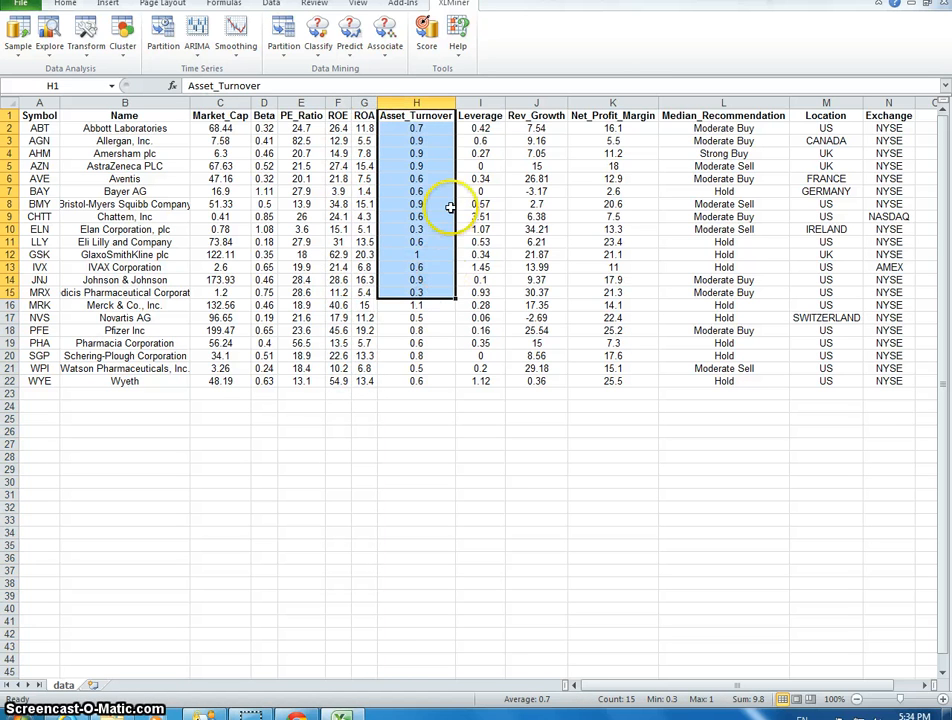
mouse_move(604, 128)
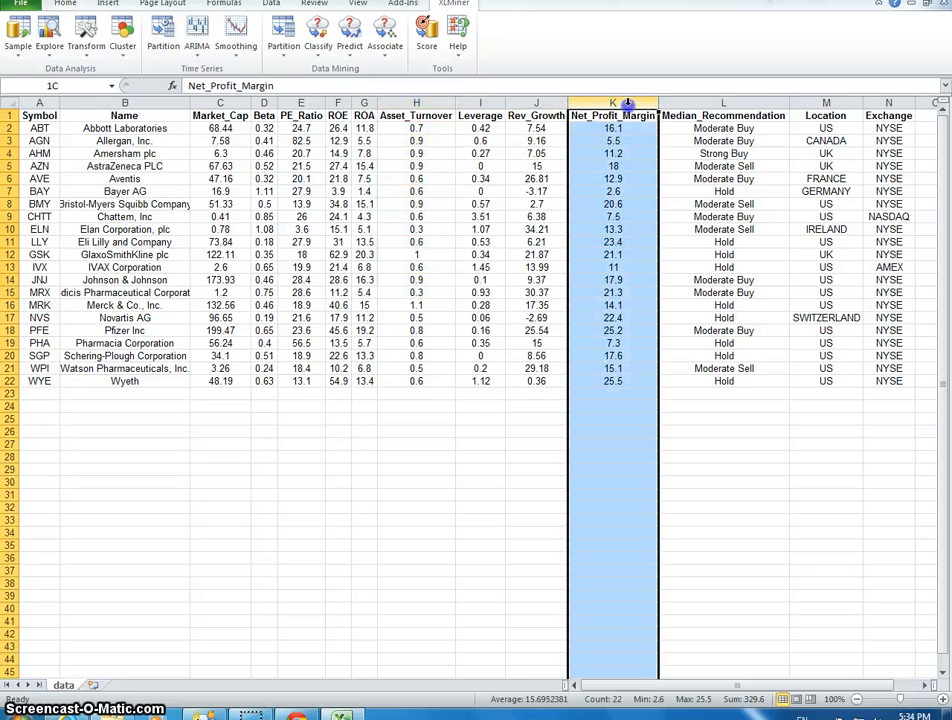
left_click(716, 114)
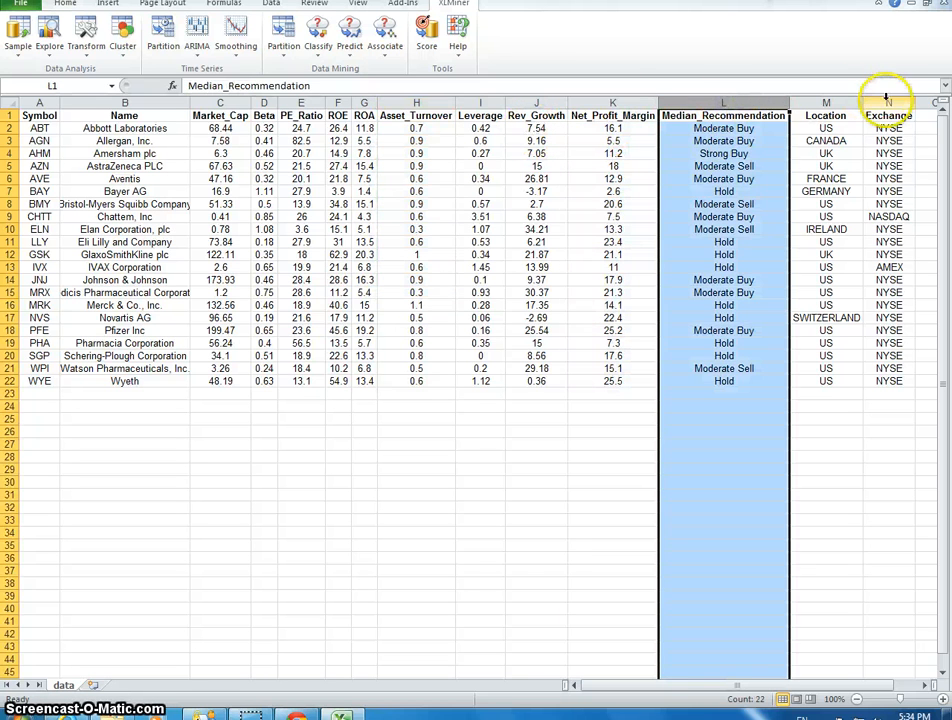
left_click(364, 344)
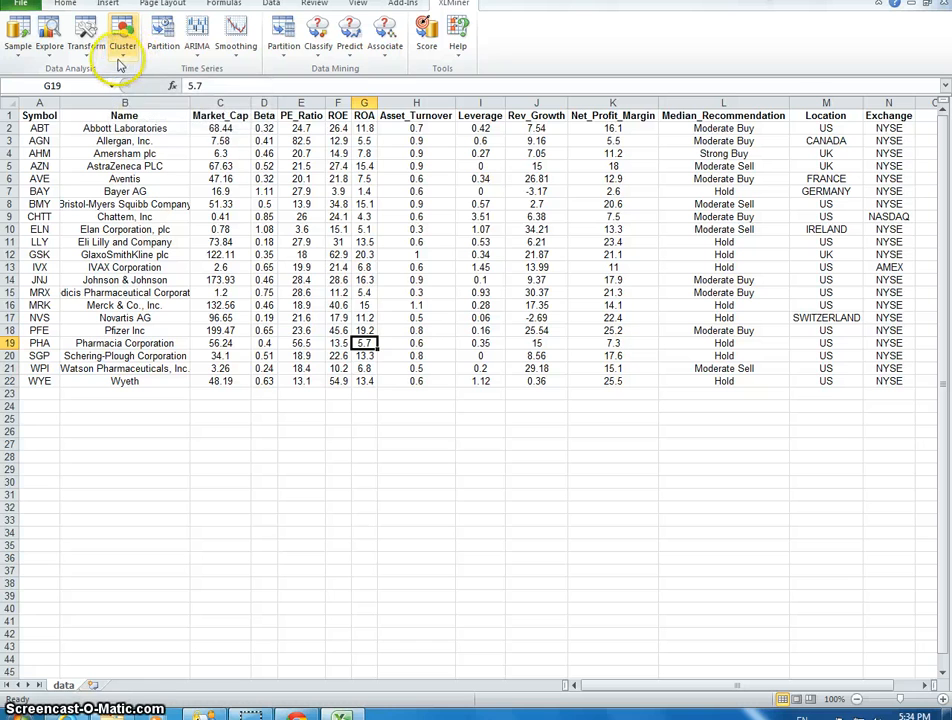
Step: Start K-Means Clustering from the Cluster menu and choose the numeric financial measures as inputs
left_click(122, 50)
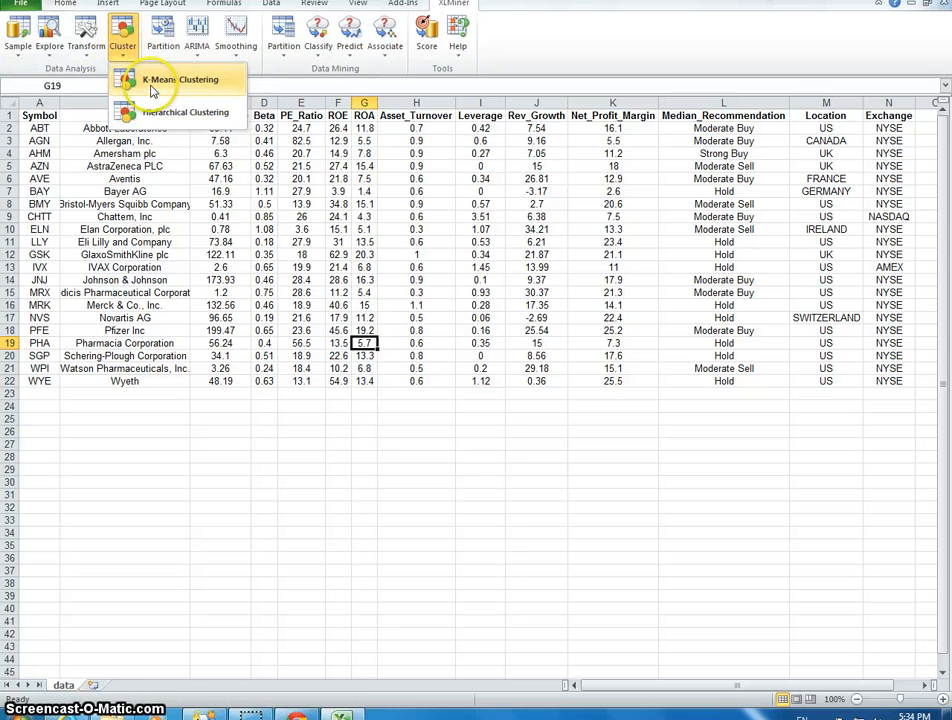
mouse_move(160, 88)
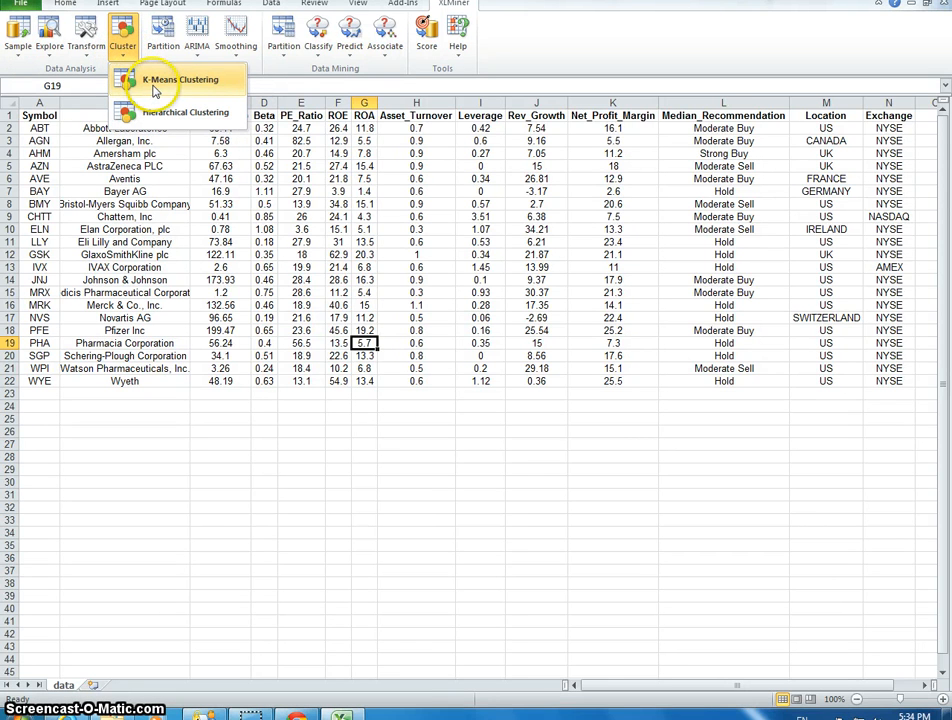
left_click(180, 80)
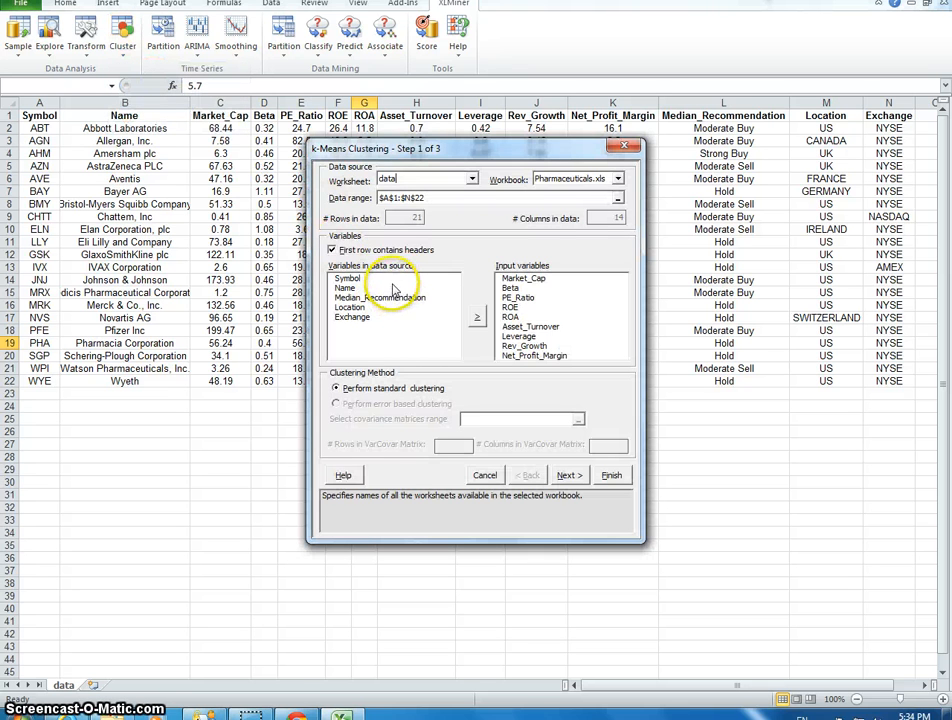
left_click(560, 278)
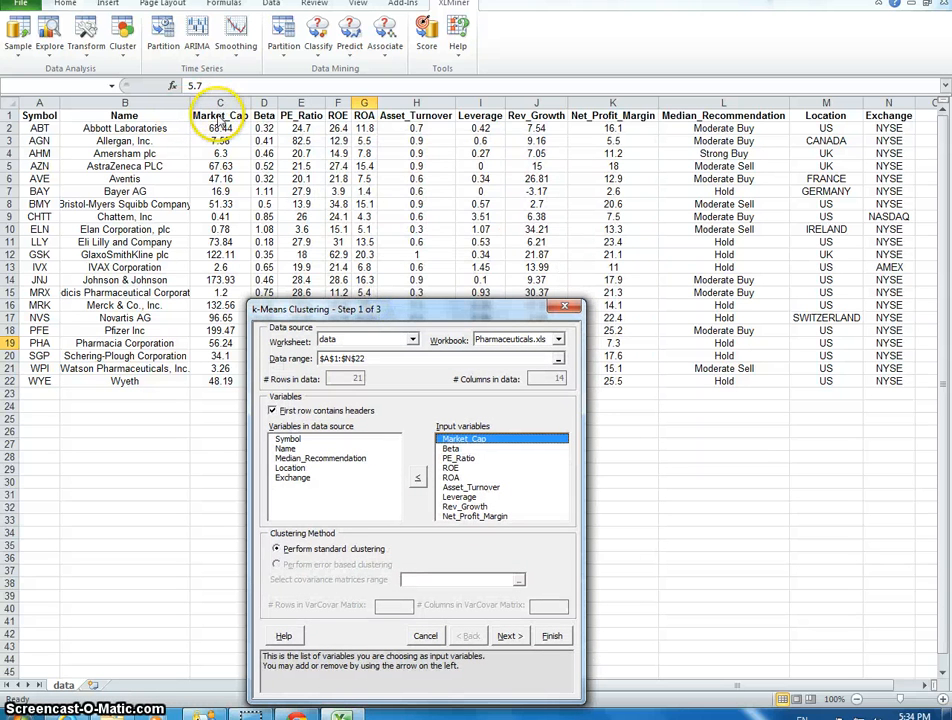
mouse_move(620, 124)
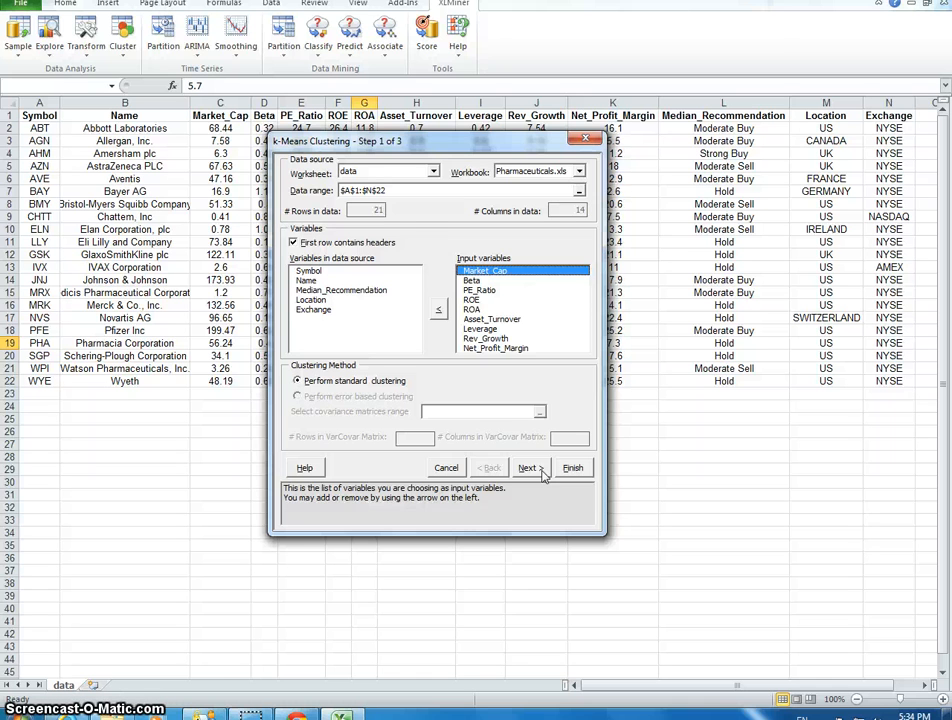
Step: Normalize the input data, set the number of clusters to 2 and continue to output options
left_click(528, 468)
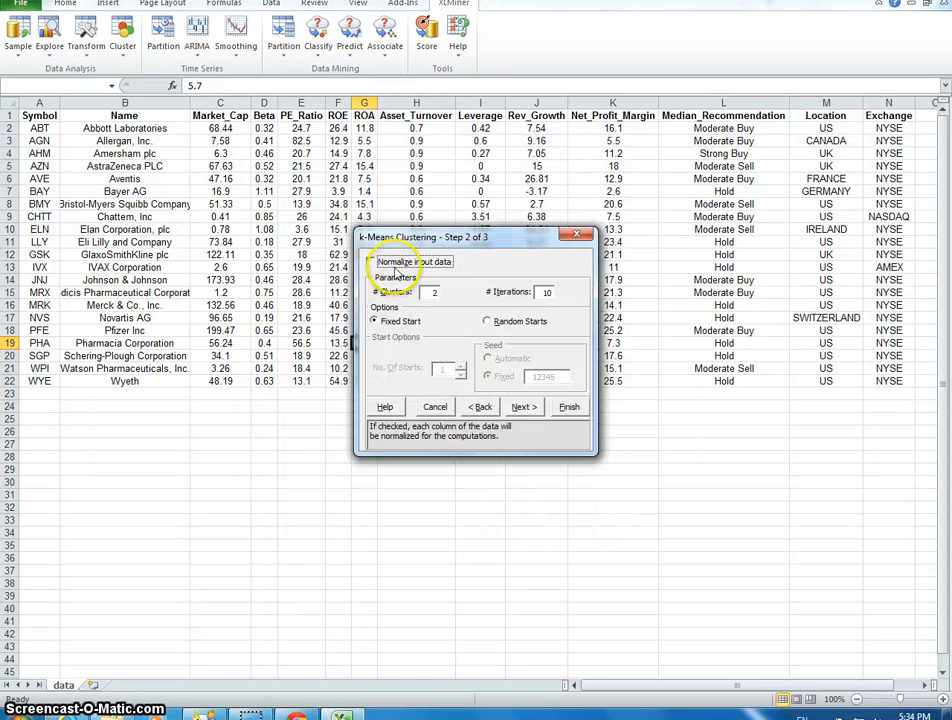
left_click(372, 260)
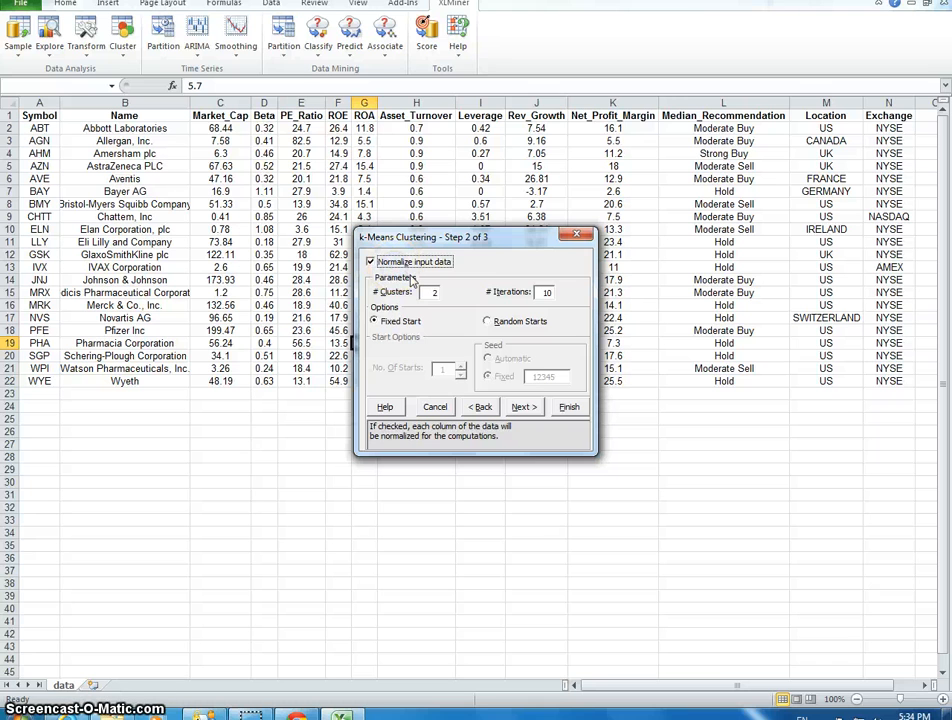
mouse_move(296, 428)
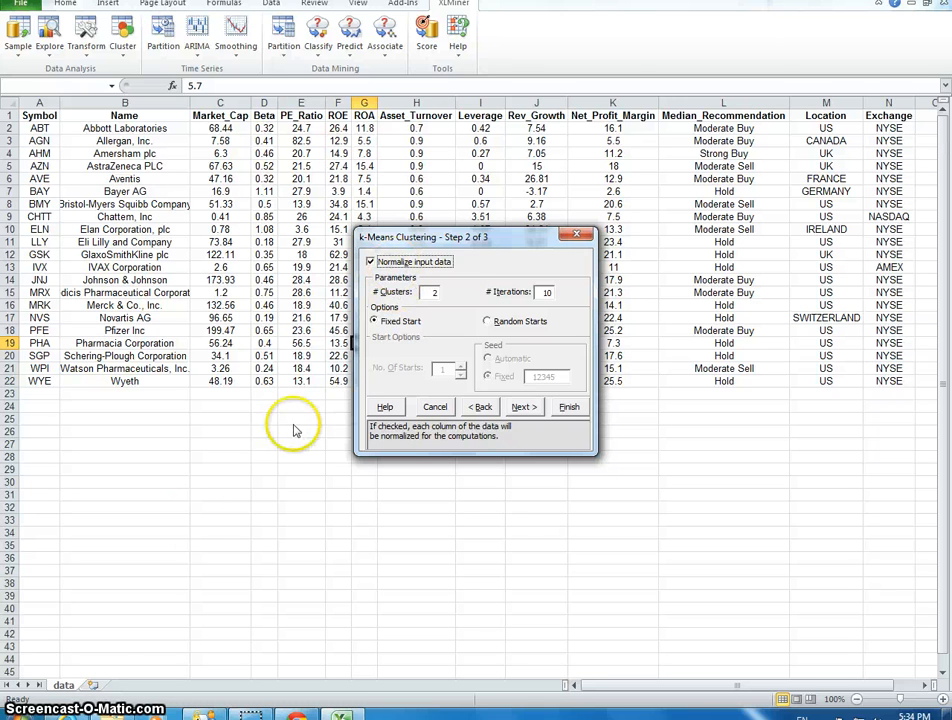
mouse_move(132, 624)
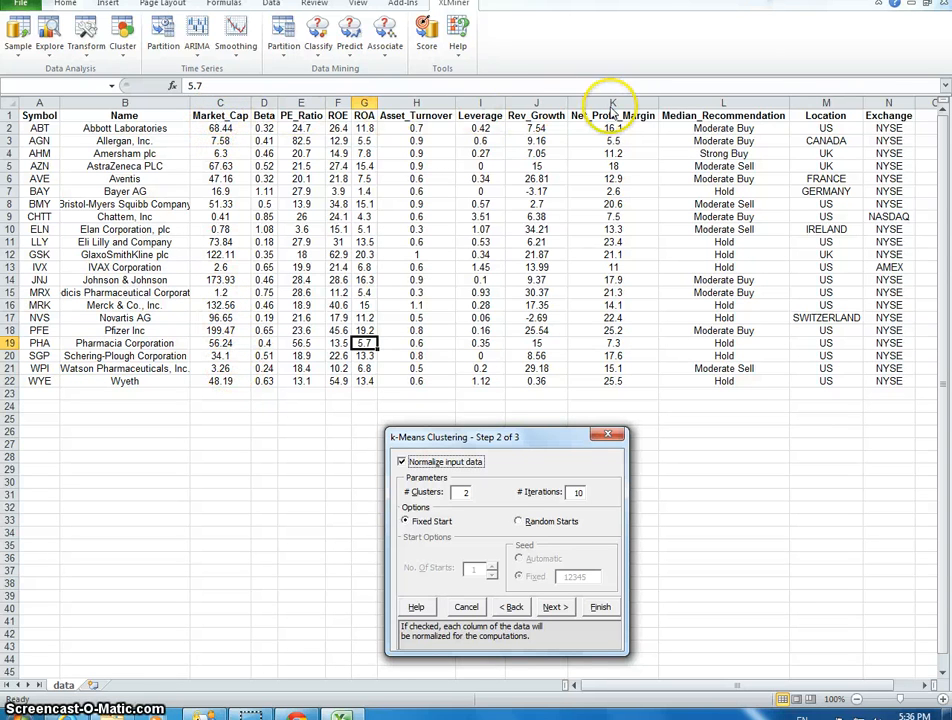
mouse_move(670, 172)
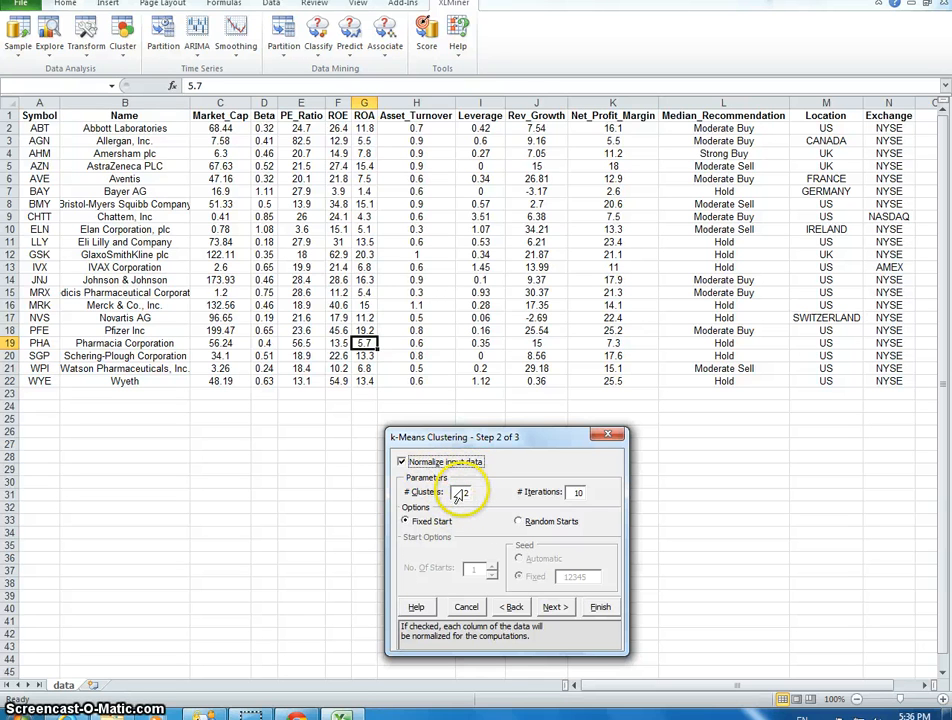
left_click(456, 492)
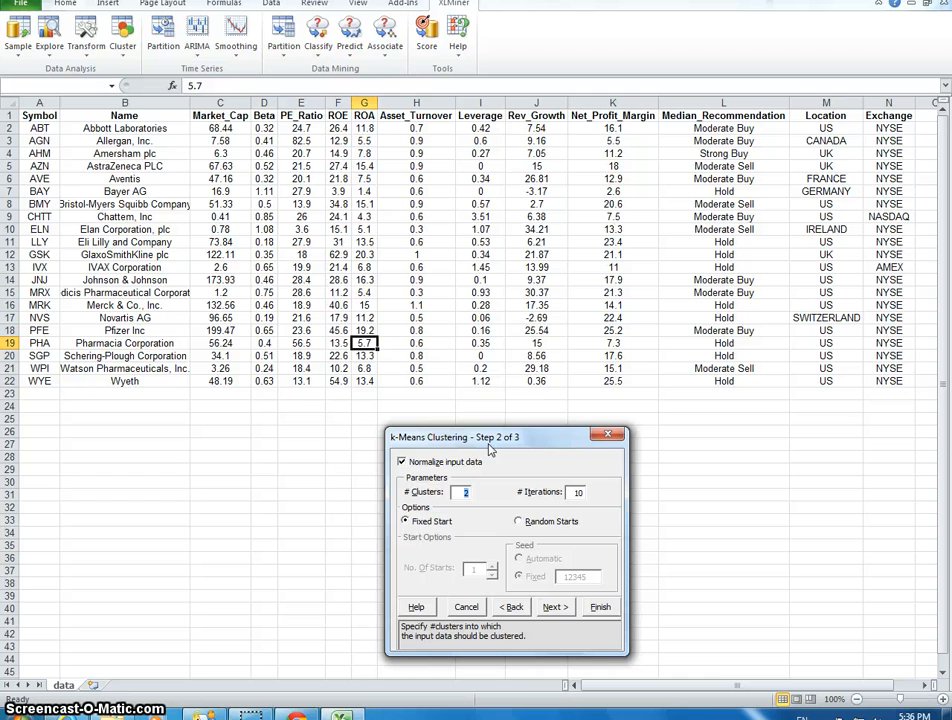
left_click_drag(508, 436, 464, 428)
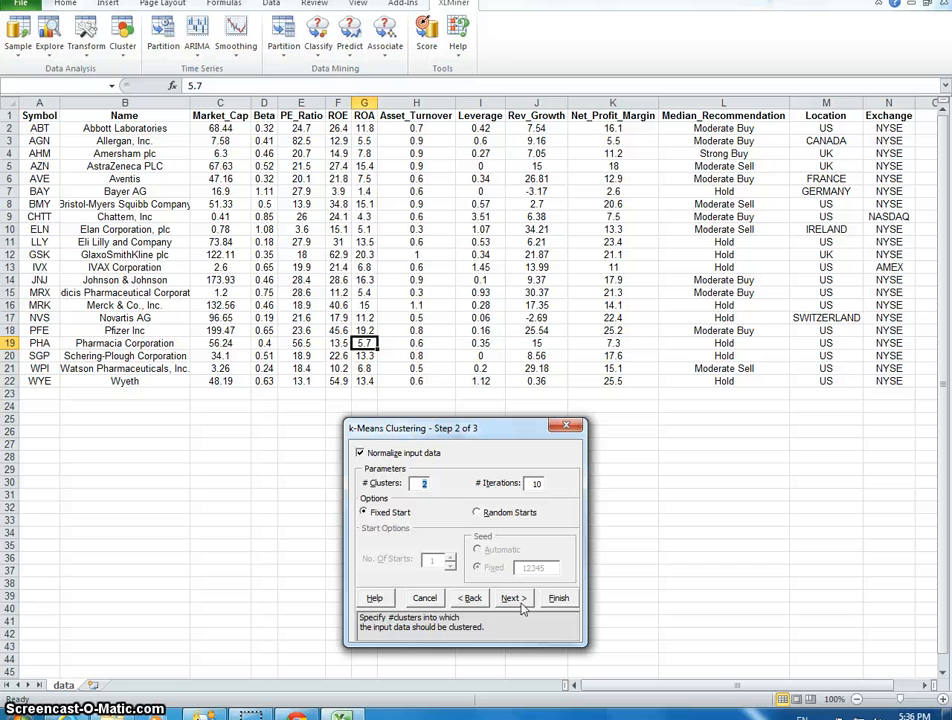
mouse_move(424, 504)
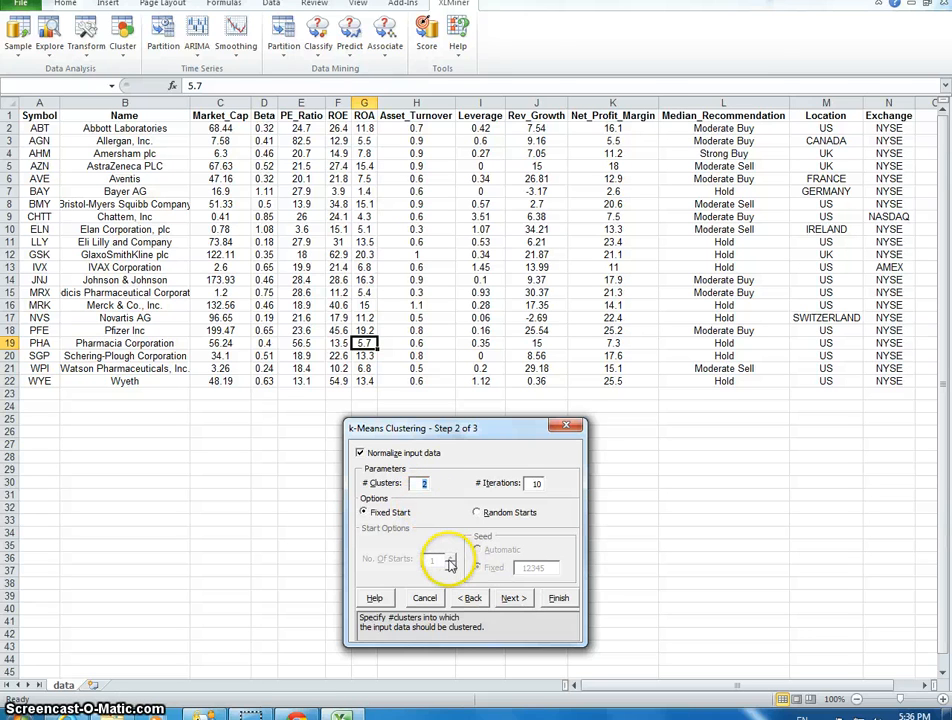
left_click(512, 598)
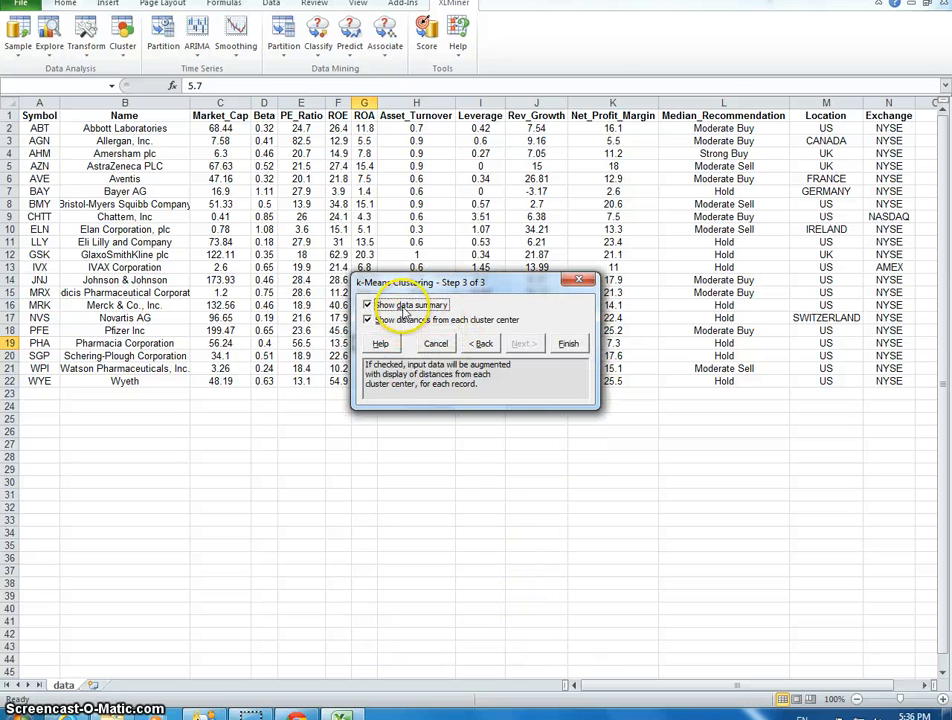
Step: Run k-means to generate the KM_Output1 report and locate the Cluster-1 and Cluster-2 center rows
left_click(568, 344)
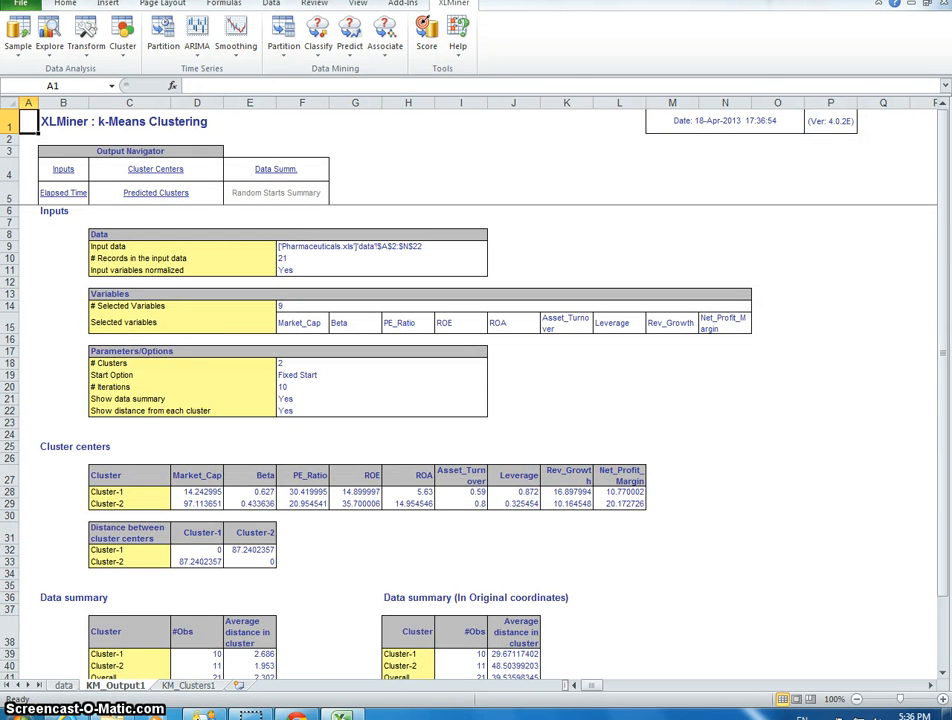
scroll("down", 3)
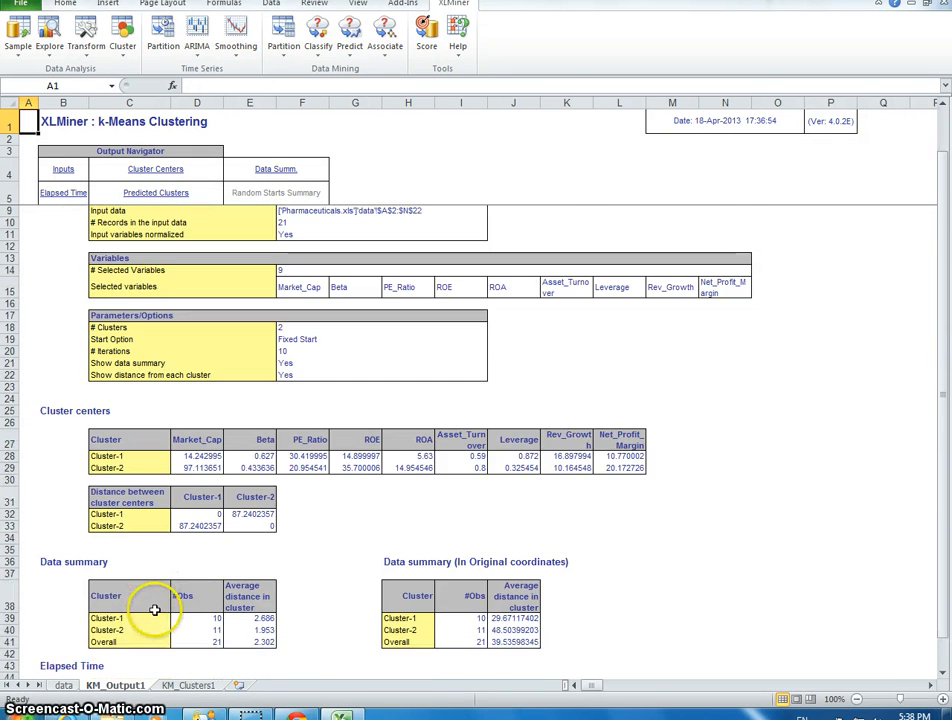
scroll("down", 3)
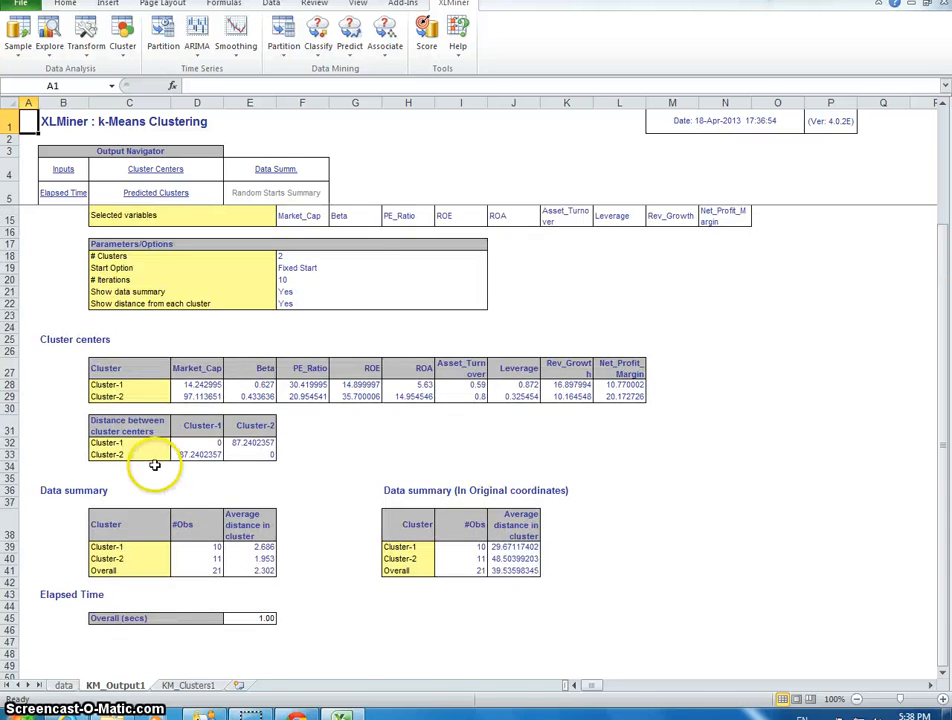
left_click(62, 168)
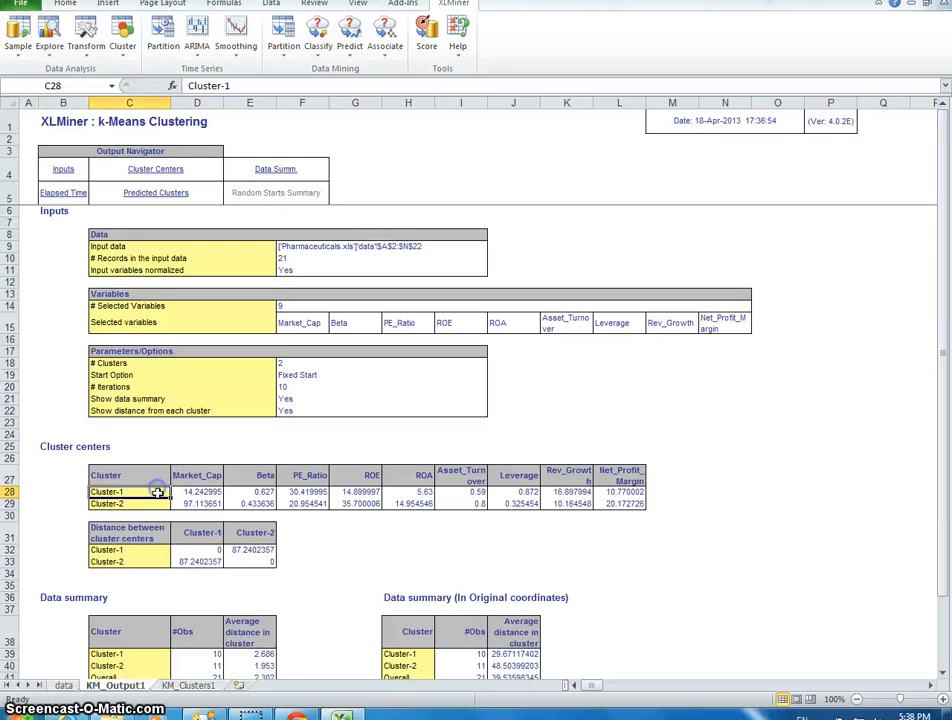
left_click(116, 488)
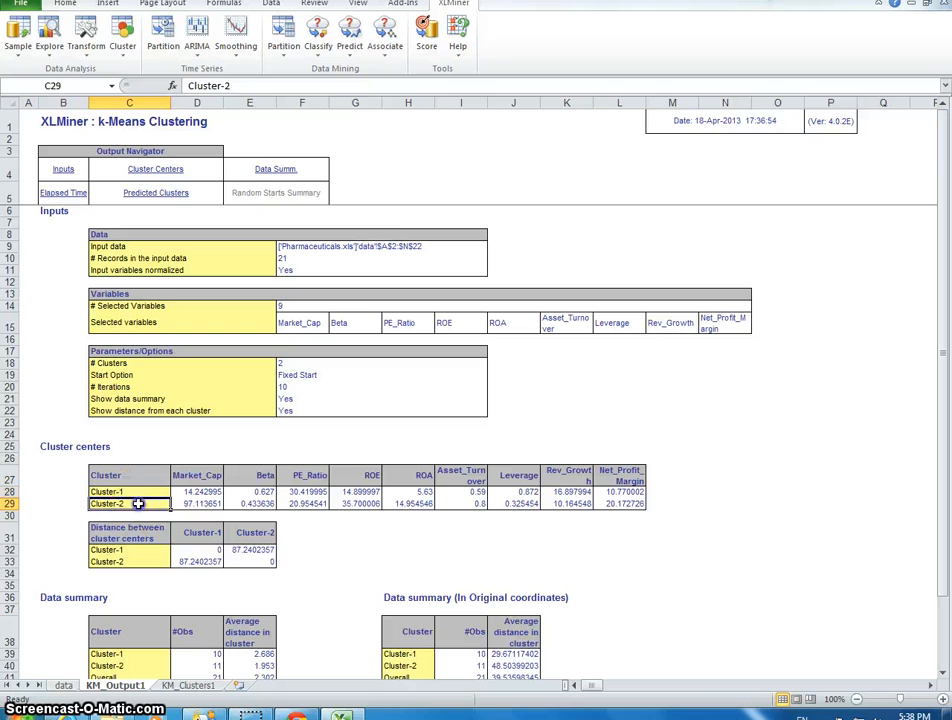
left_click(140, 486)
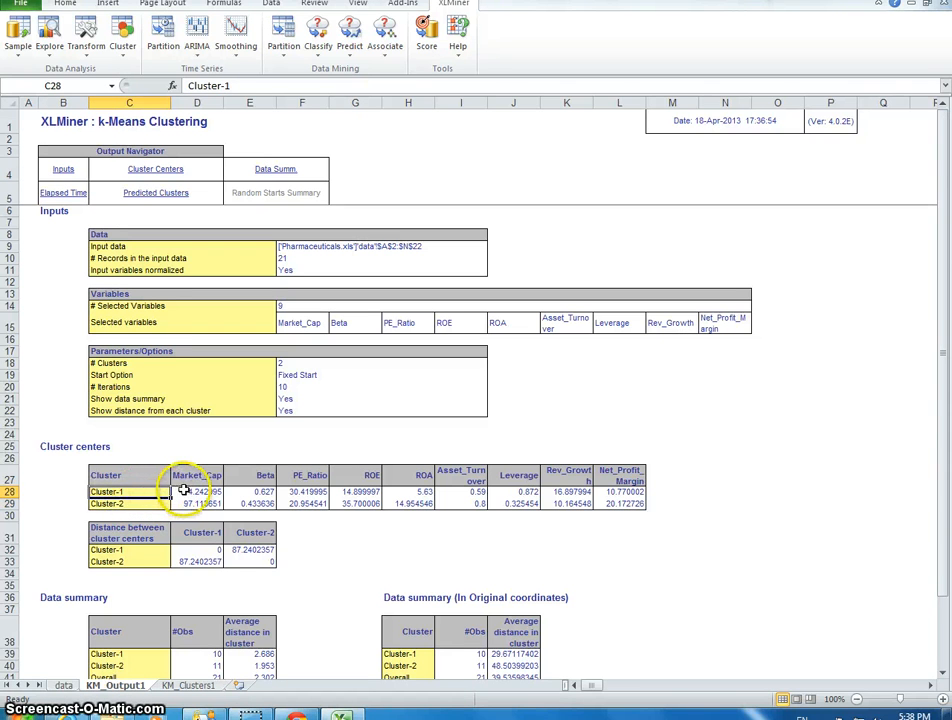
Step: Compare the two clusters' Market_Cap, PE_Ratio, ROE and Leverage center values
left_click(196, 488)
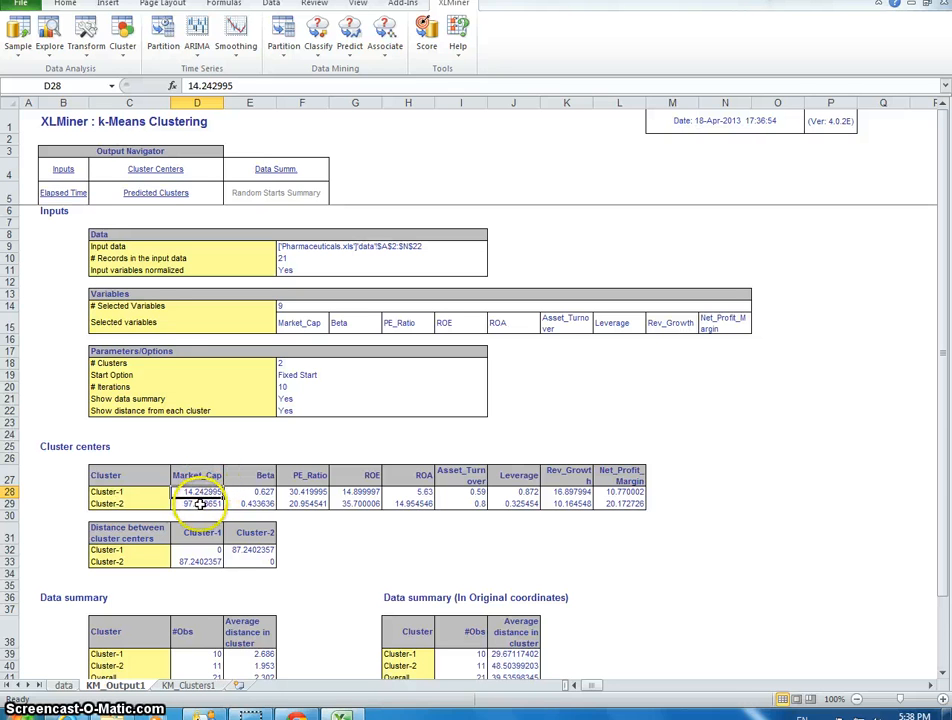
left_click(196, 504)
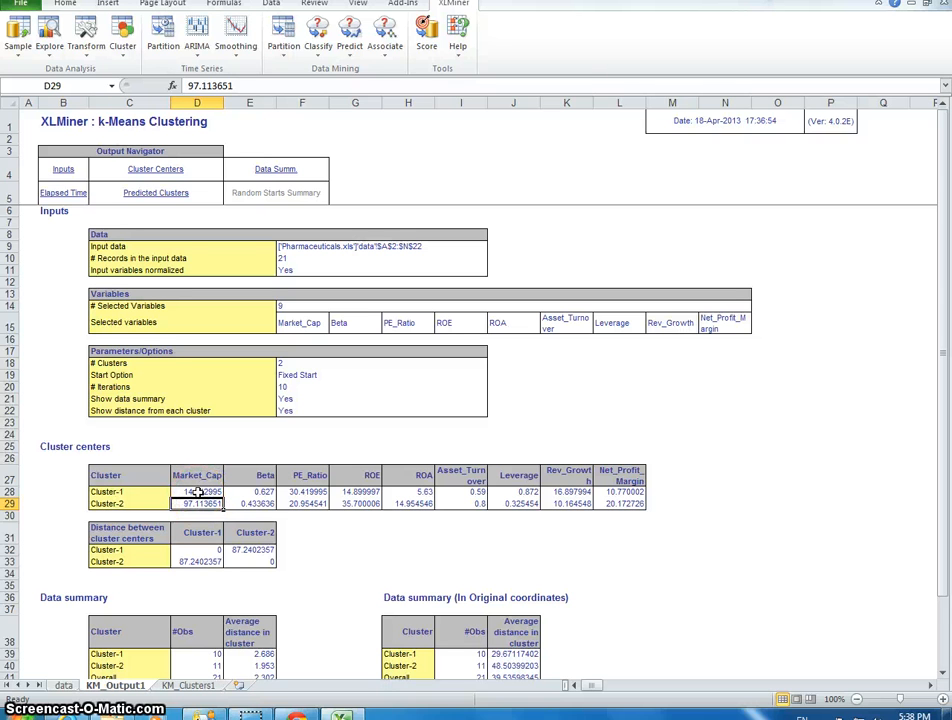
left_click(196, 488)
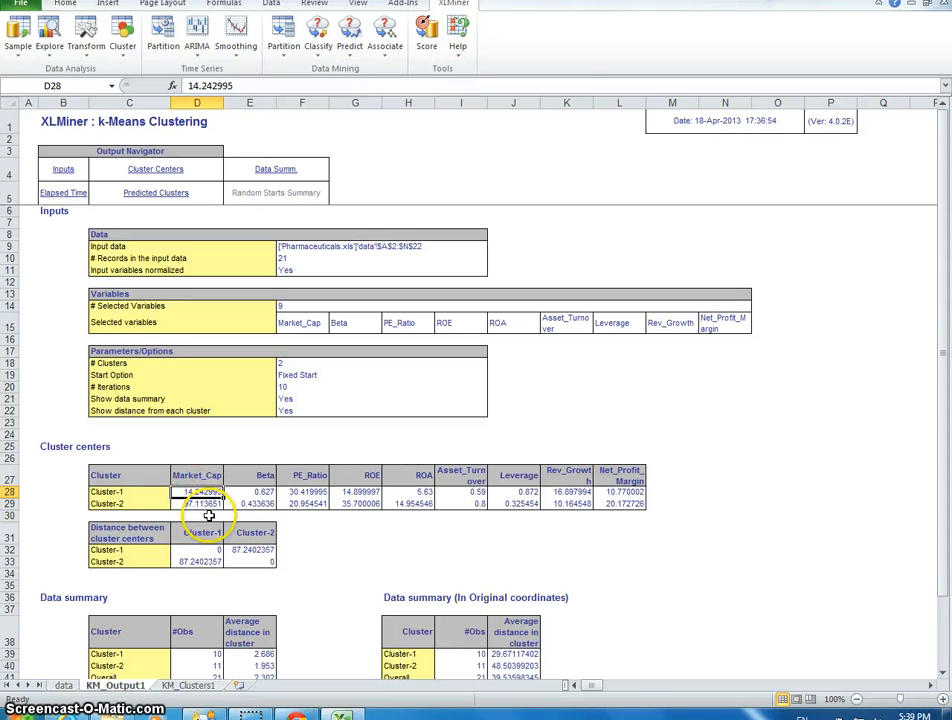
left_click(120, 482)
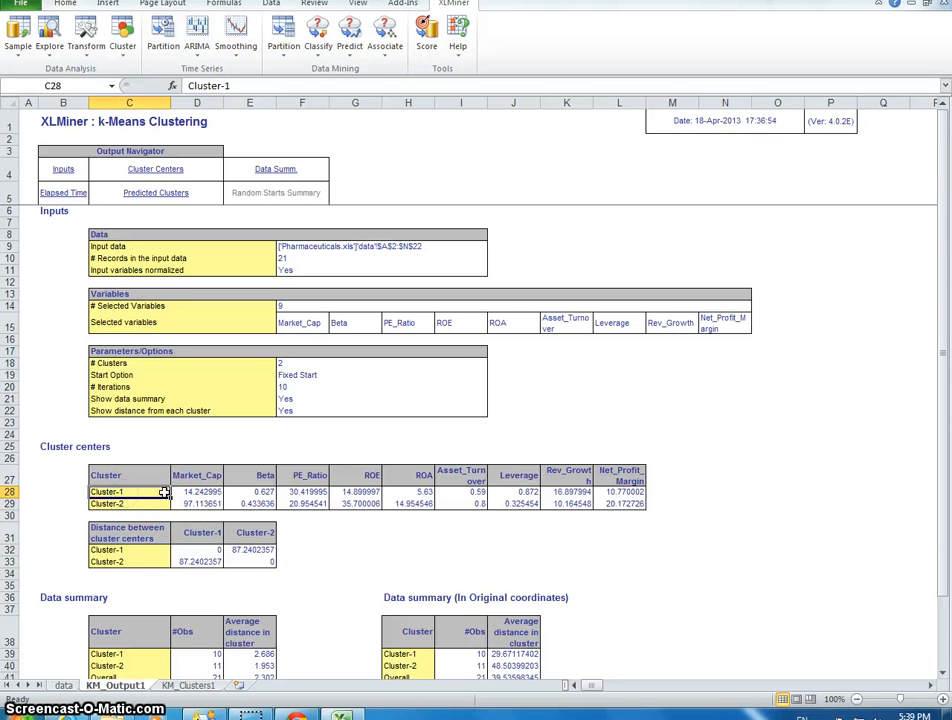
mouse_move(188, 492)
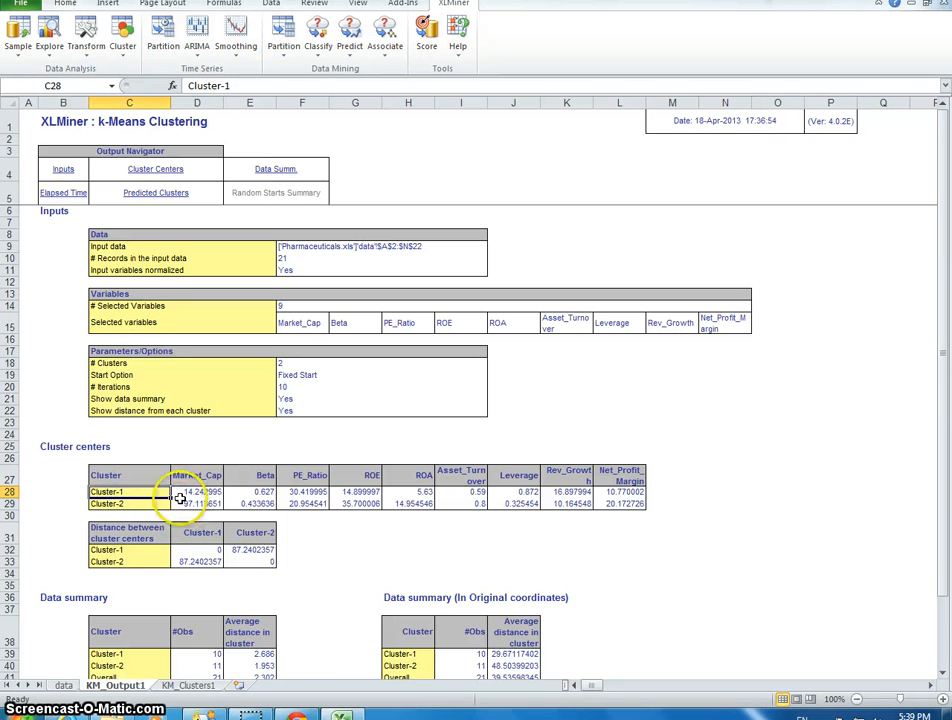
left_click(196, 492)
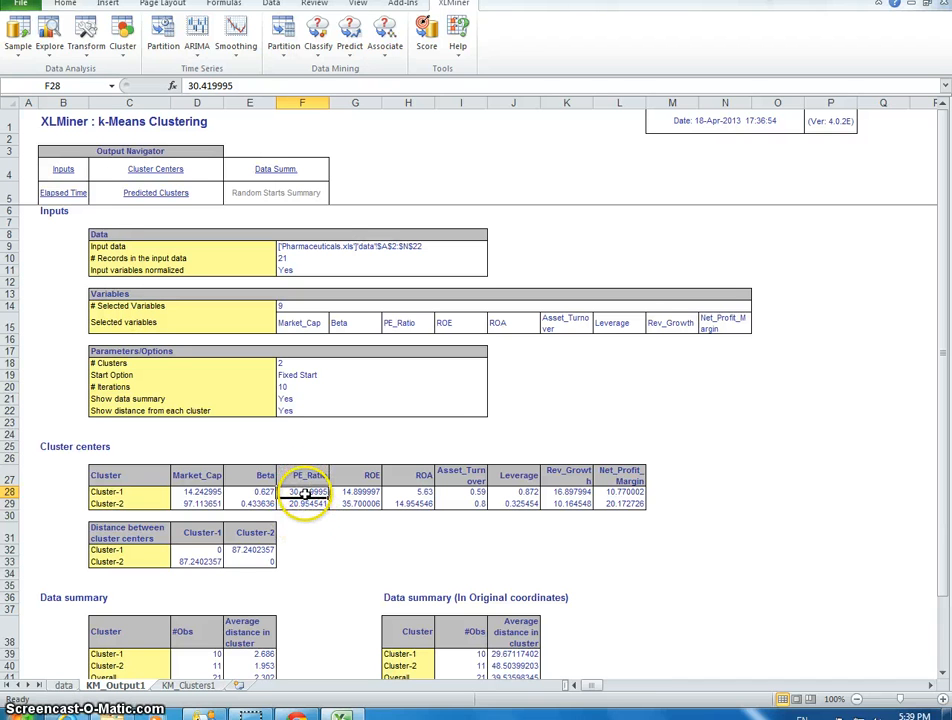
left_click(356, 490)
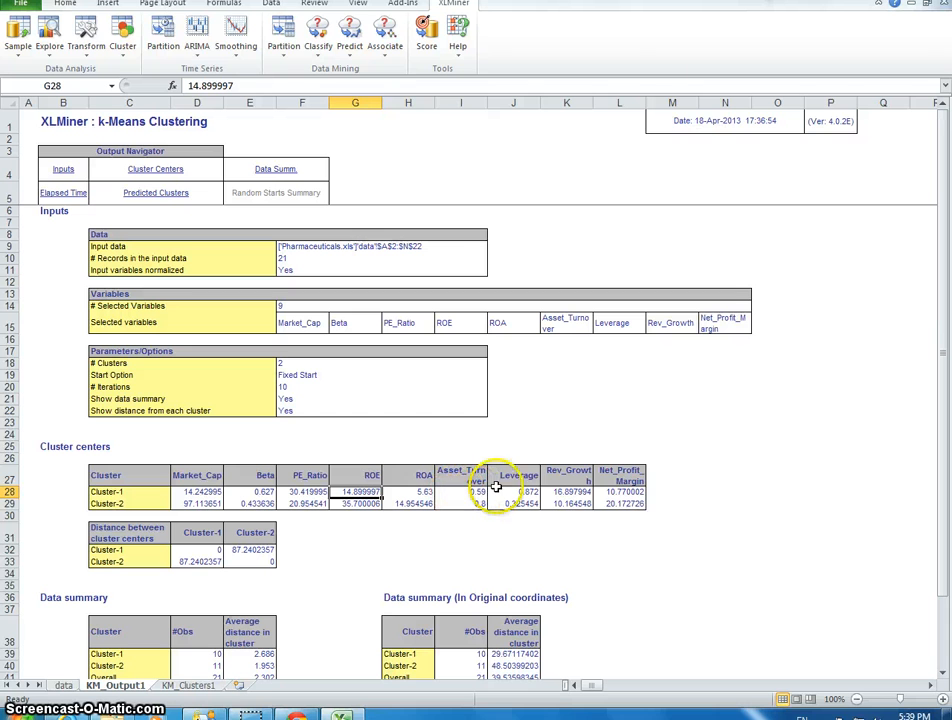
left_click(636, 488)
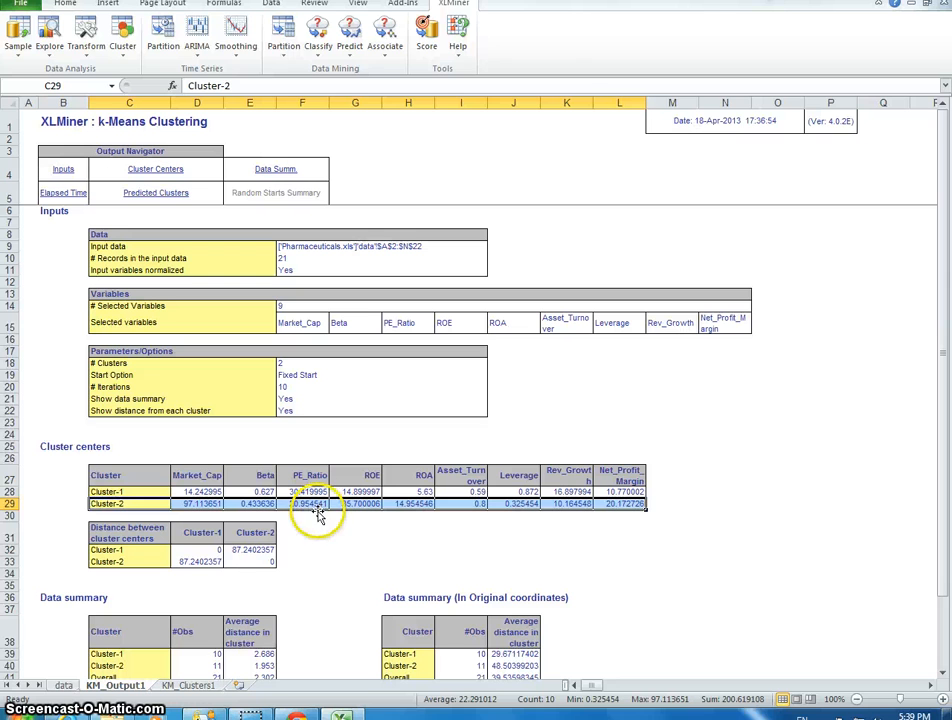
mouse_move(312, 504)
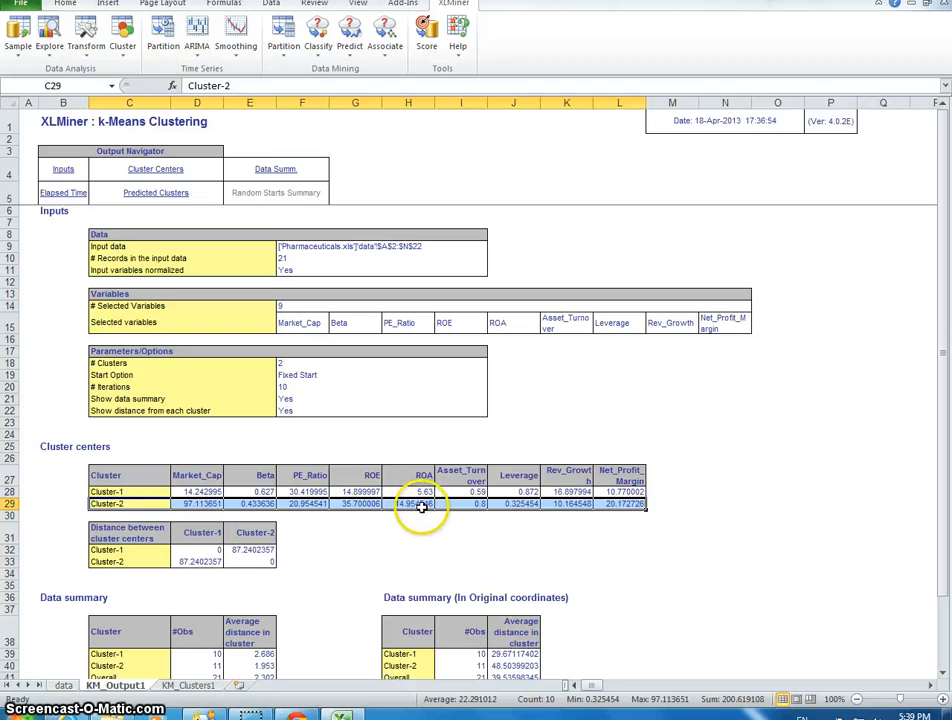
Step: Follow the Predicted Clusters link to the KM_Clusters1 sheet of per-row assignments
left_click(422, 508)
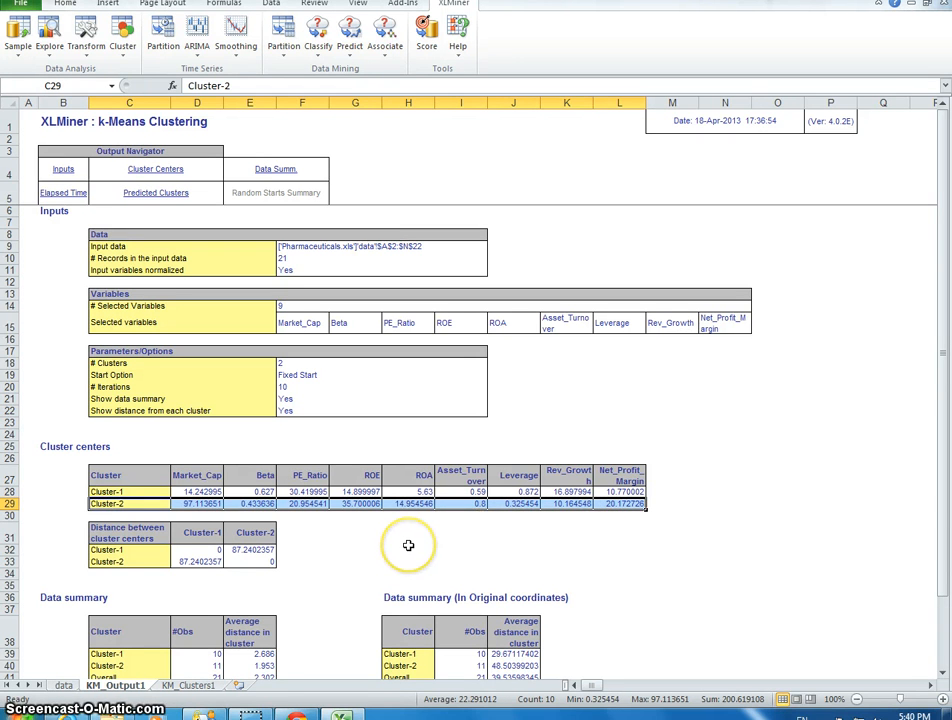
mouse_move(646, 514)
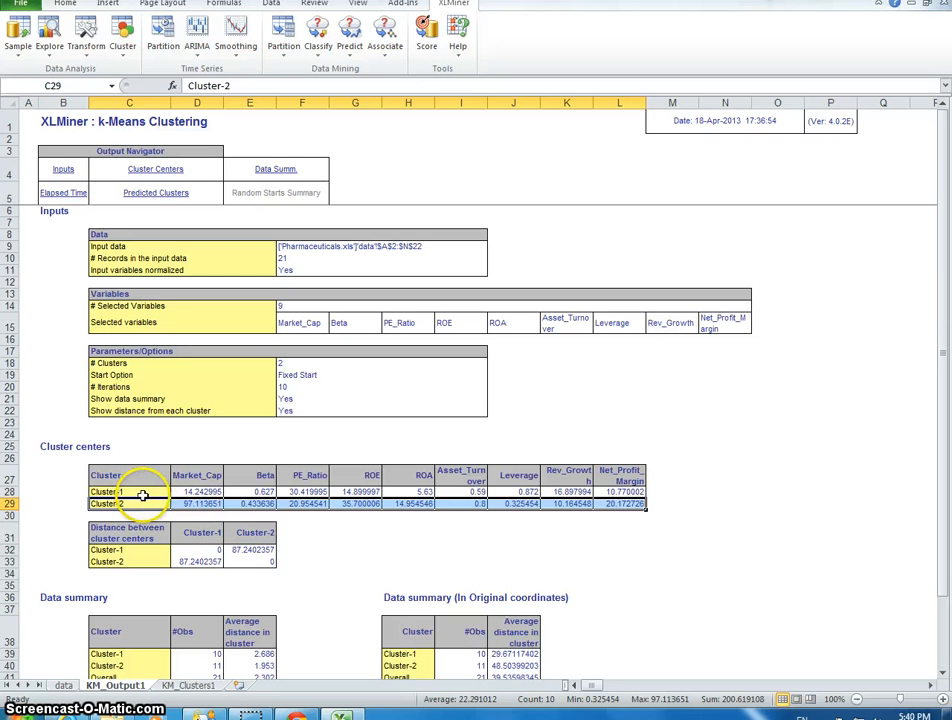
mouse_move(146, 504)
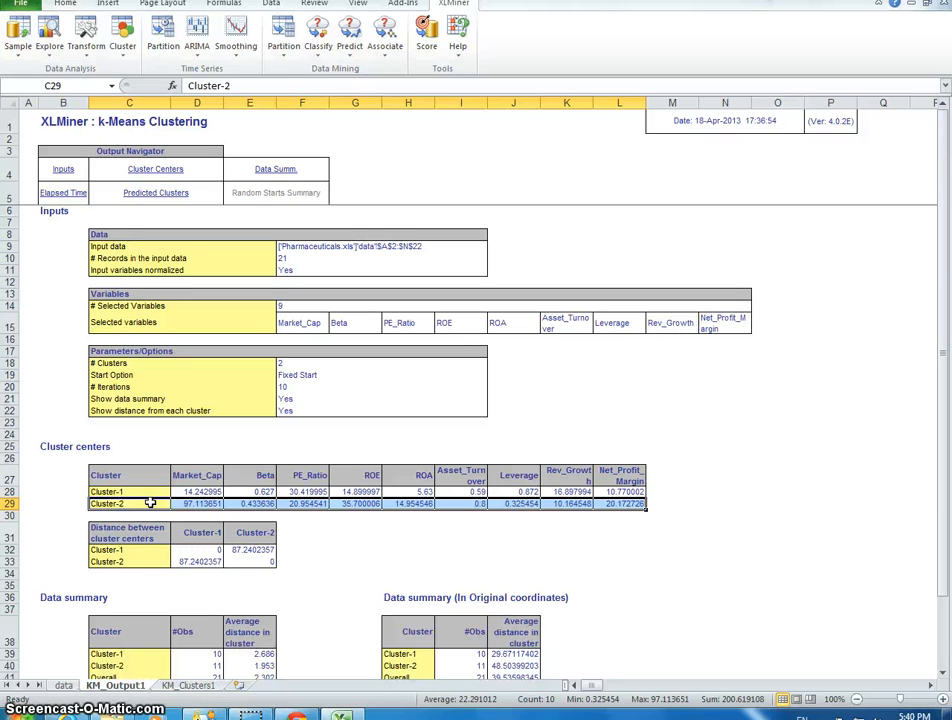
left_click(196, 682)
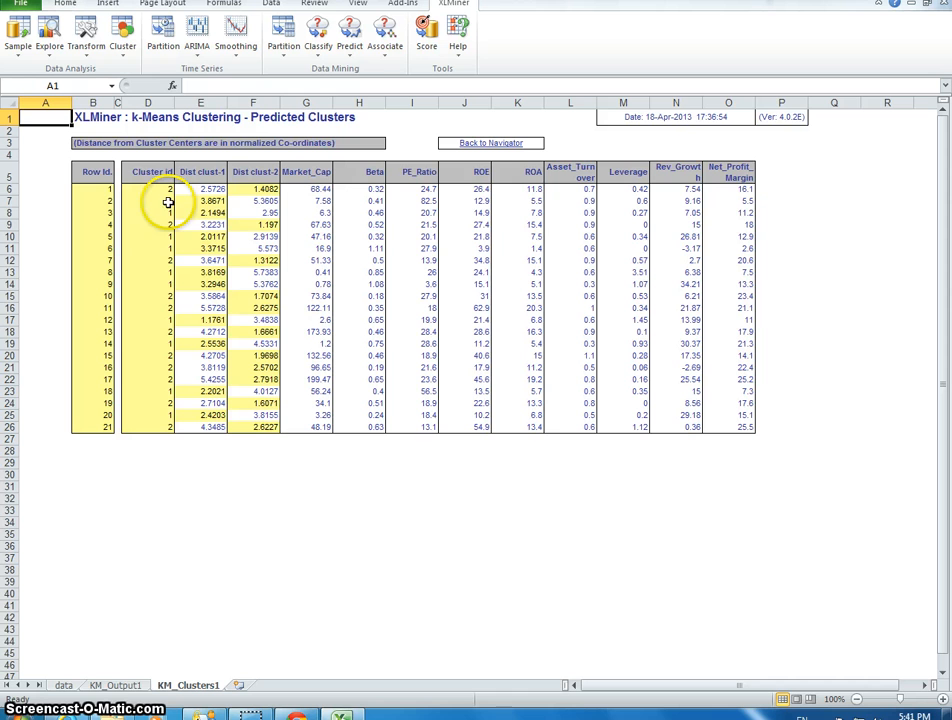
mouse_move(132, 190)
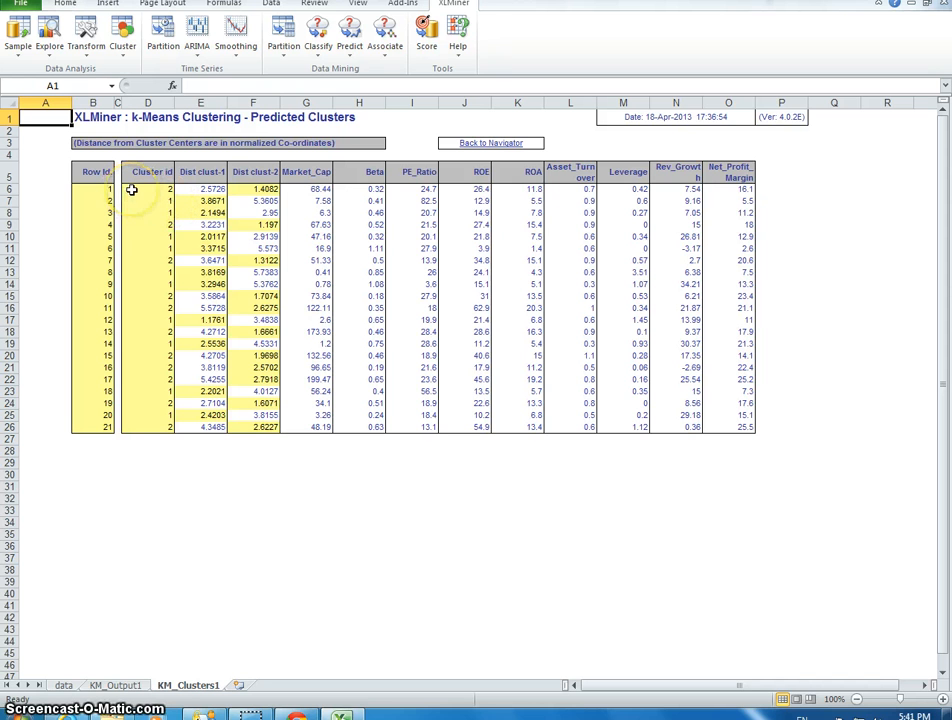
mouse_move(136, 190)
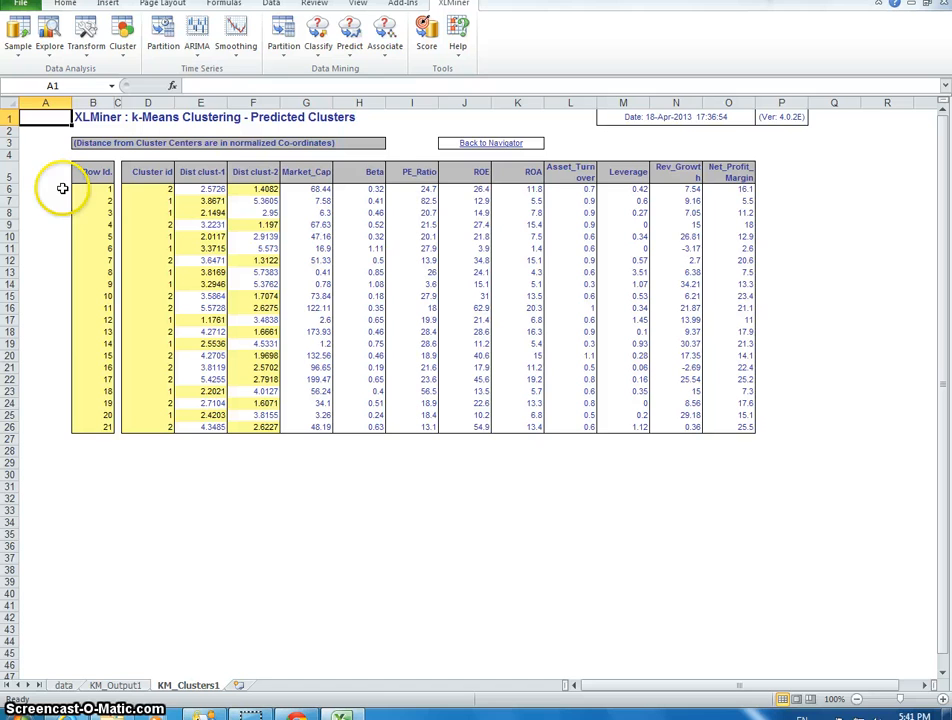
Step: Select the empty cells A6 to A26 beside the 21 cluster assignment rows
left_click_drag(44, 188, 44, 428)
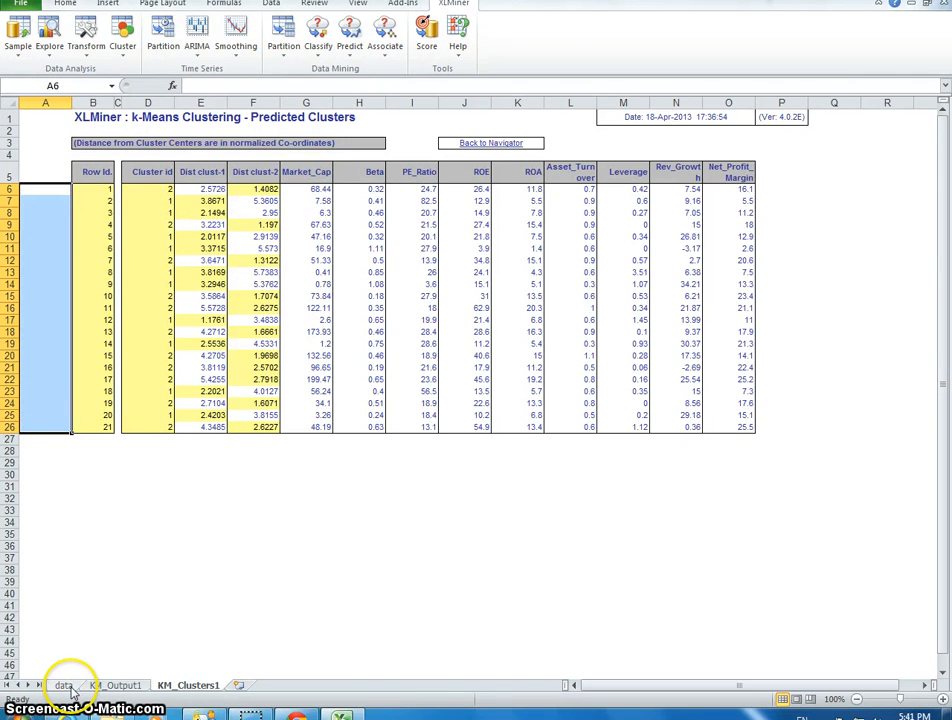
Step: Copy the stock-name column from the data sheet and bring it onto KM_Clusters1 beside the Row Ids
left_click(62, 686)
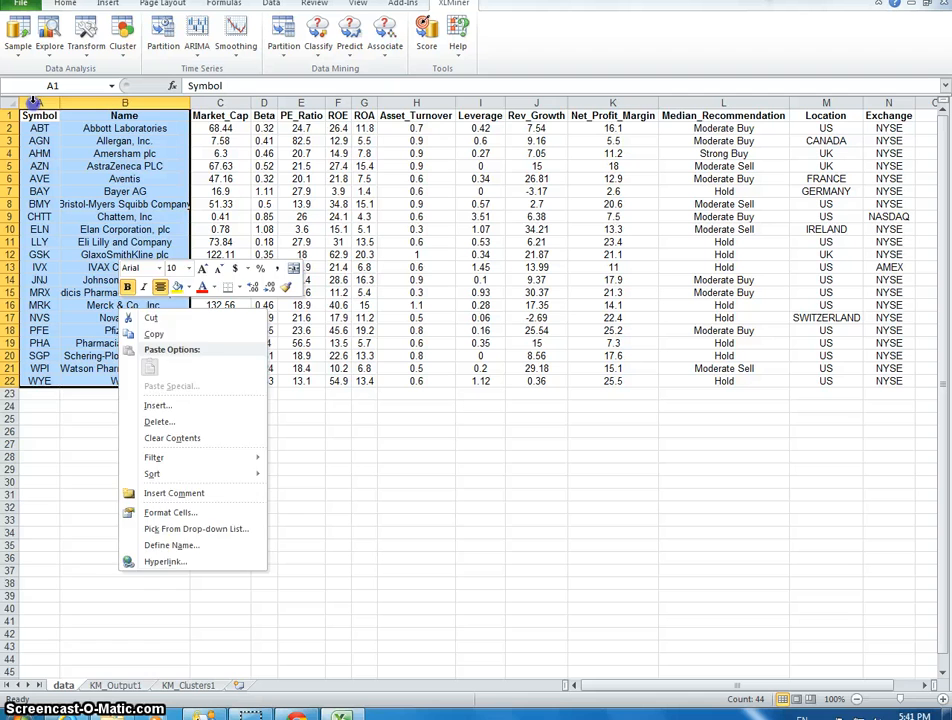
left_click(140, 524)
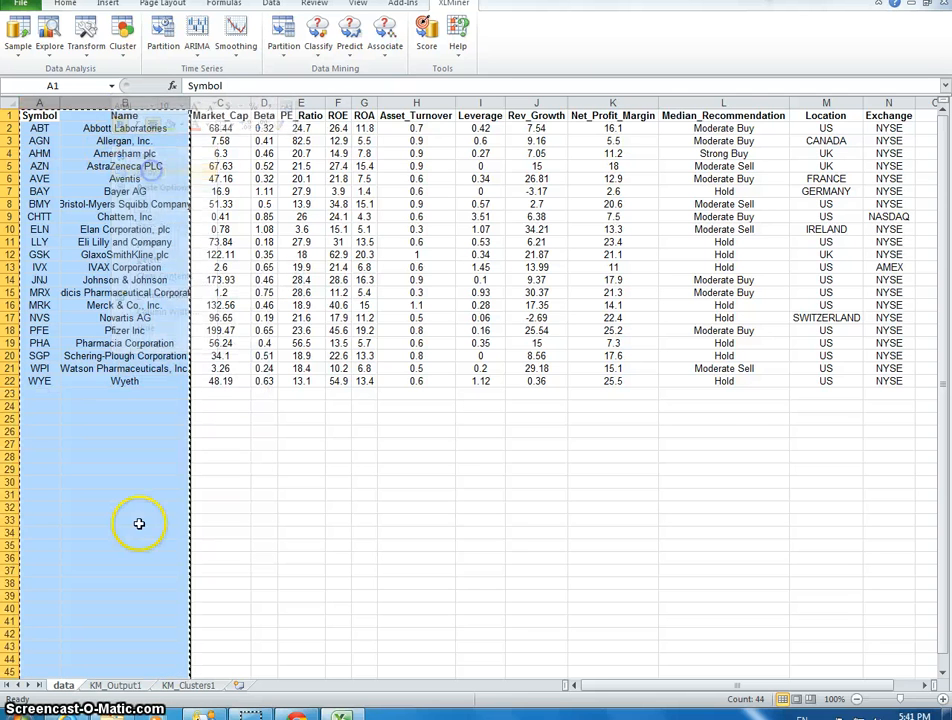
left_click(192, 704)
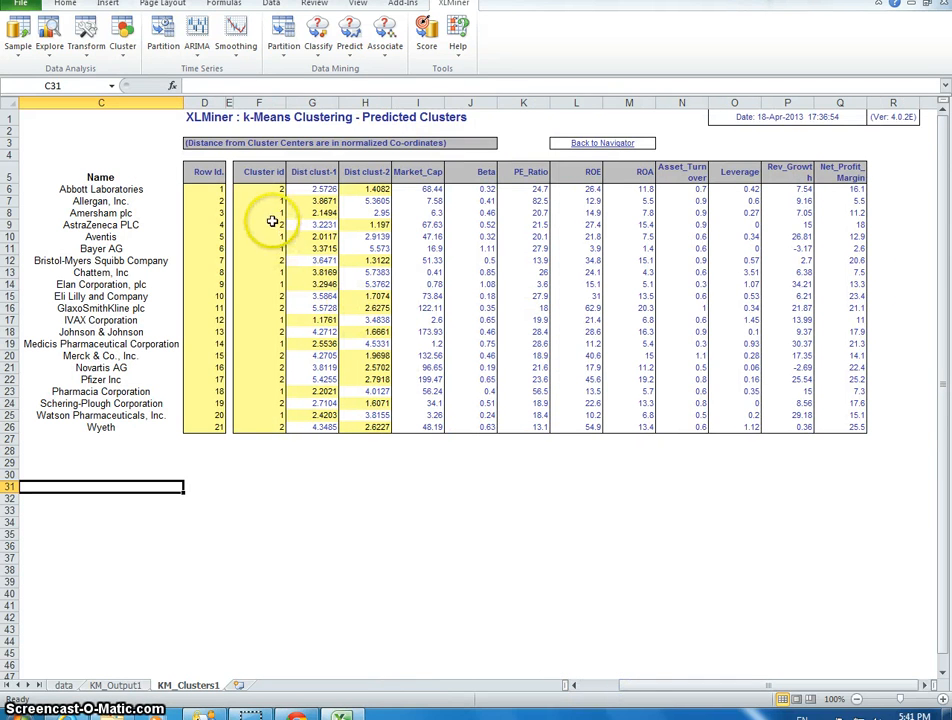
Step: Check Abbott Laboratories' cluster and Allergan's distance from cluster 1, then return to KM_Output1
left_click(260, 188)
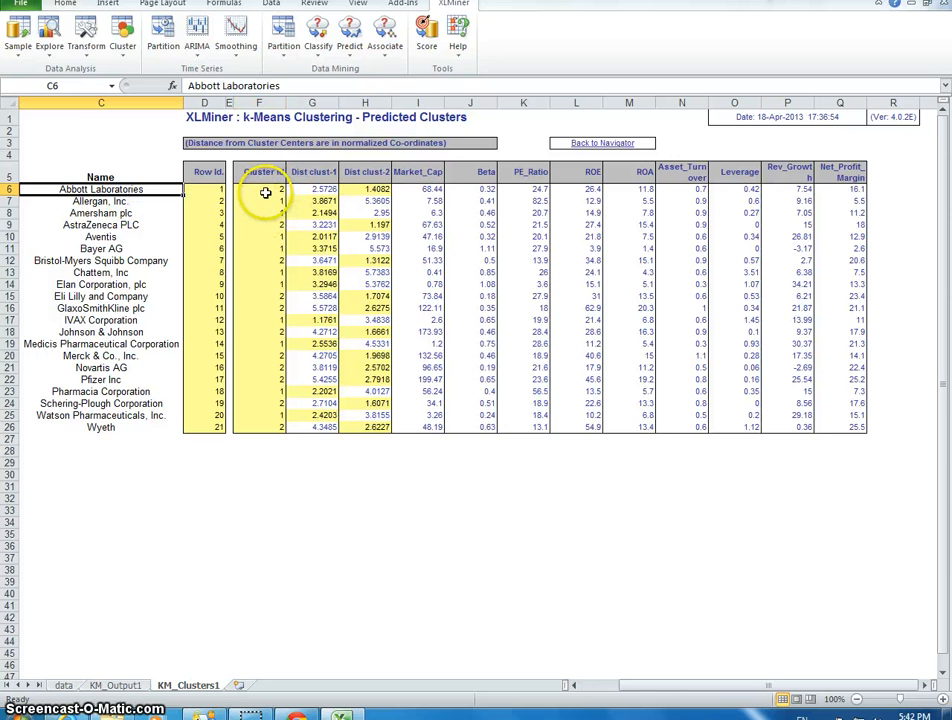
left_click(266, 188)
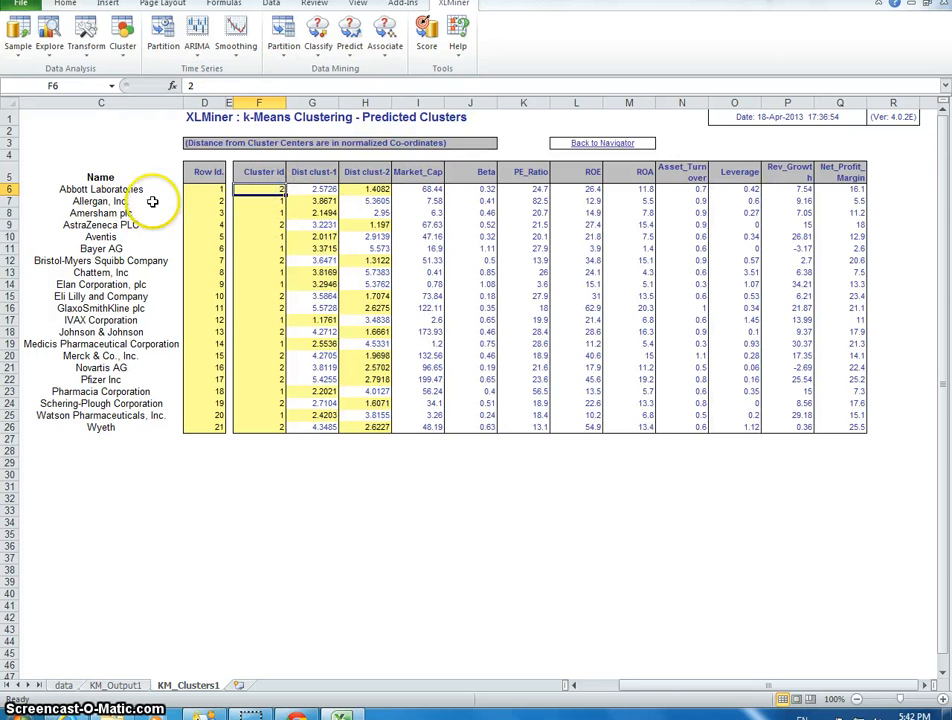
mouse_move(130, 278)
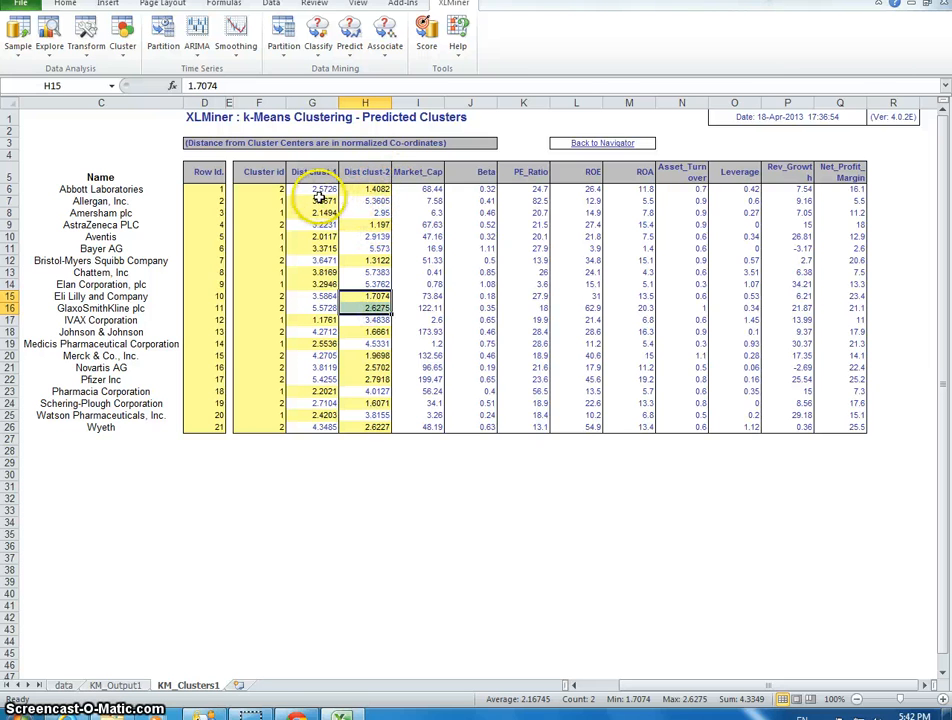
left_click(312, 200)
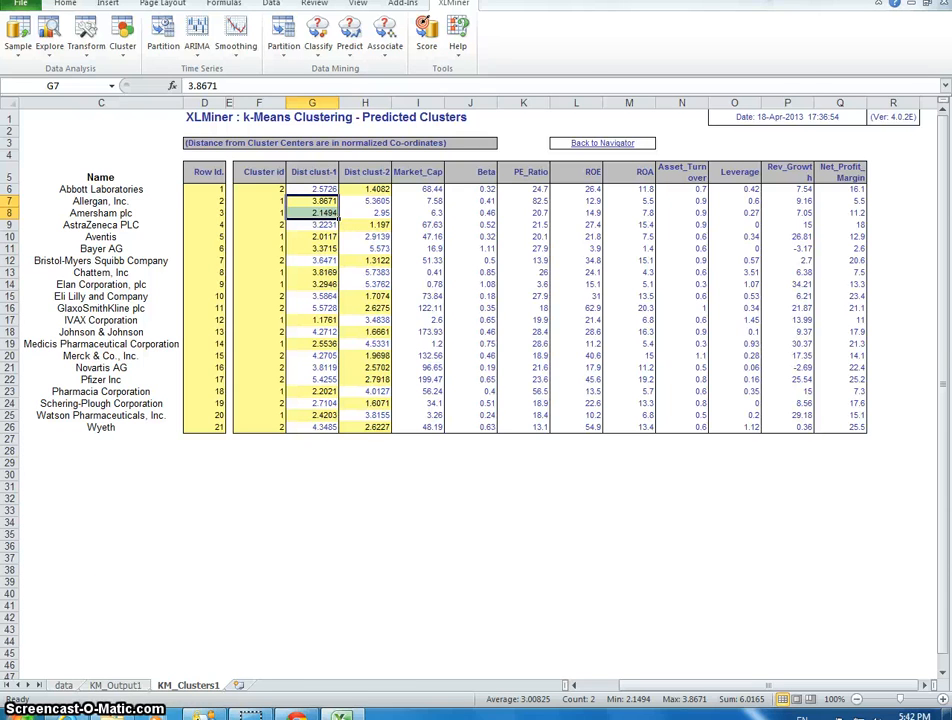
left_click(112, 692)
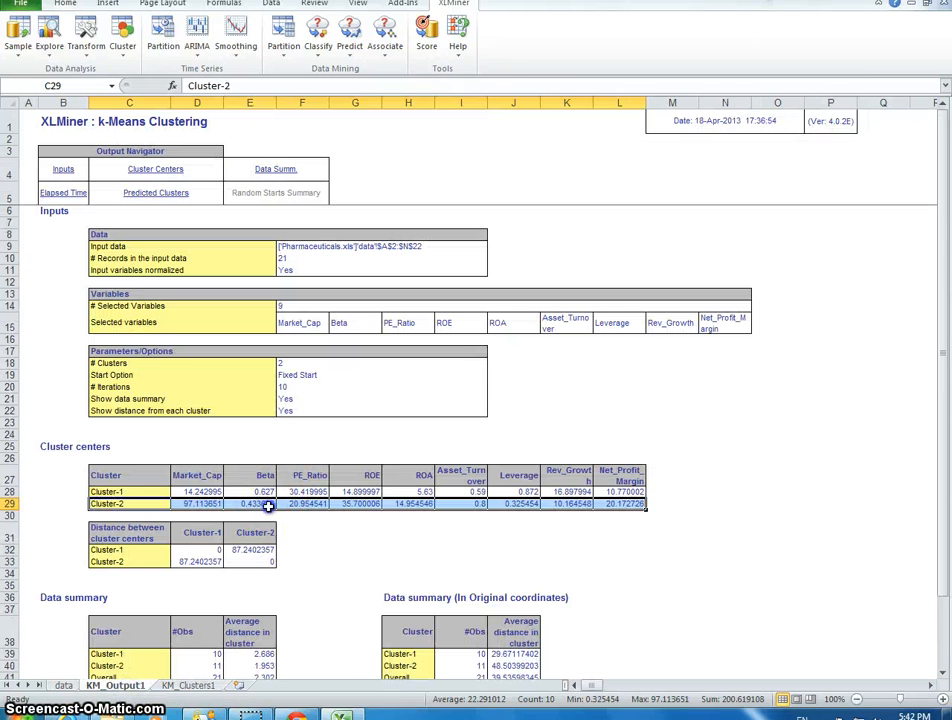
left_click(256, 504)
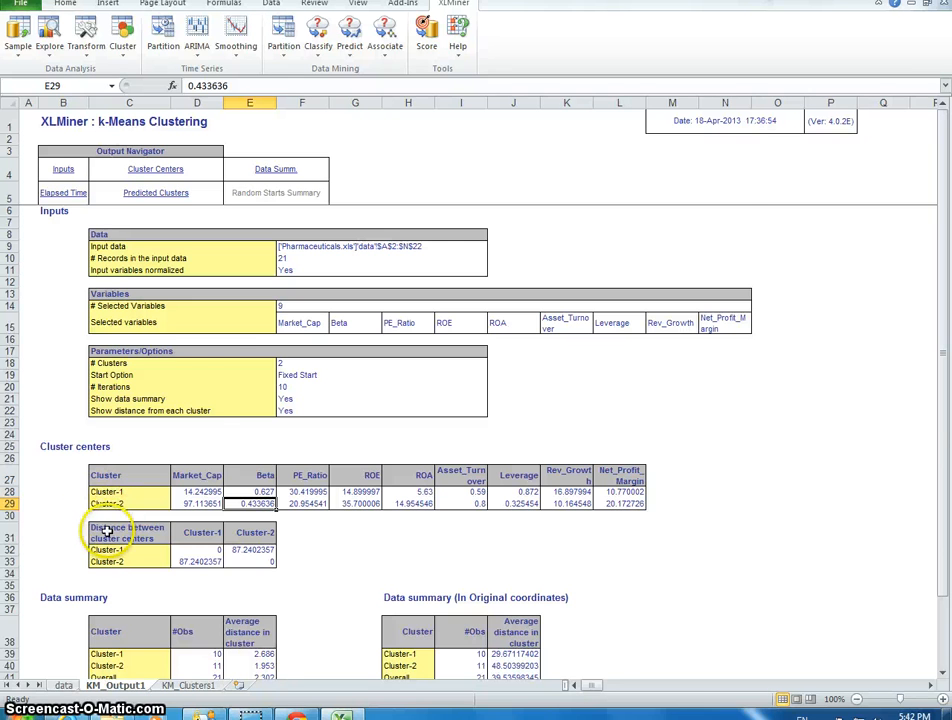
scroll("down", 3)
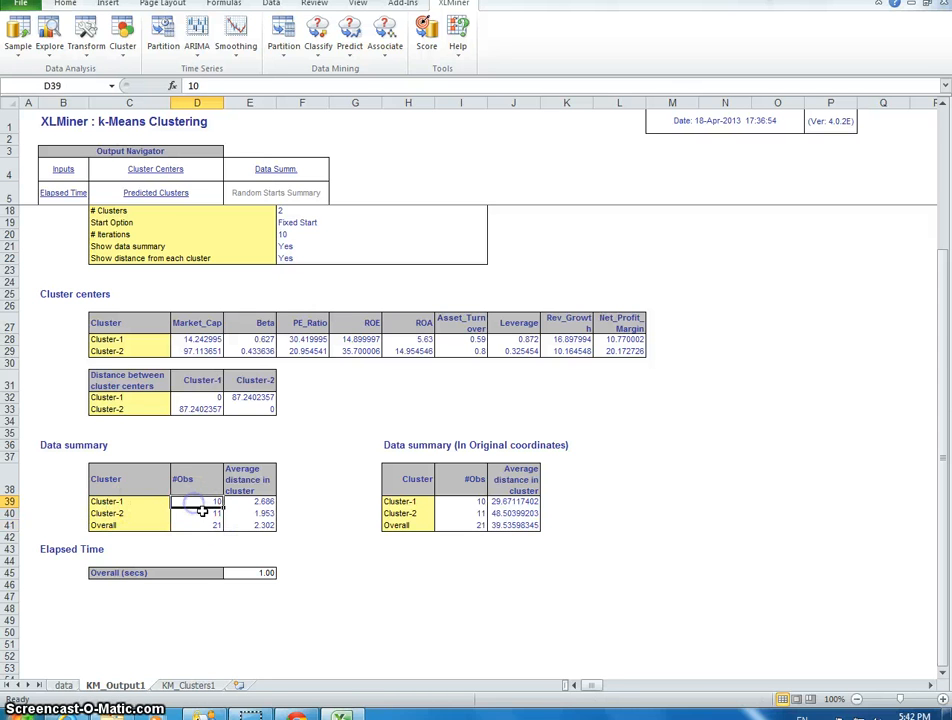
left_click(196, 524)
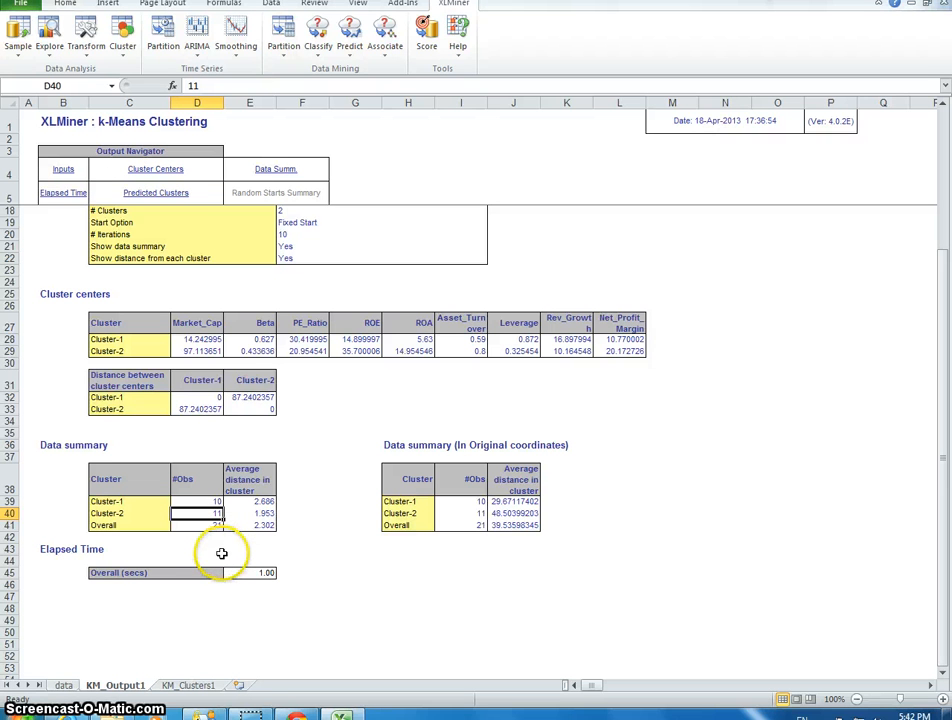
mouse_move(188, 536)
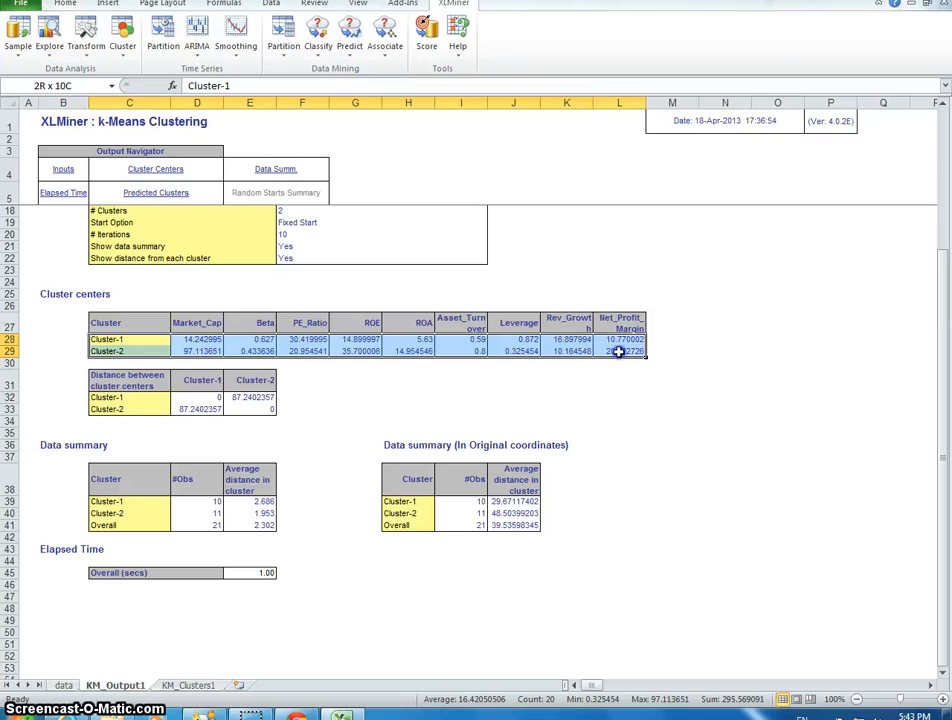
left_click(196, 340)
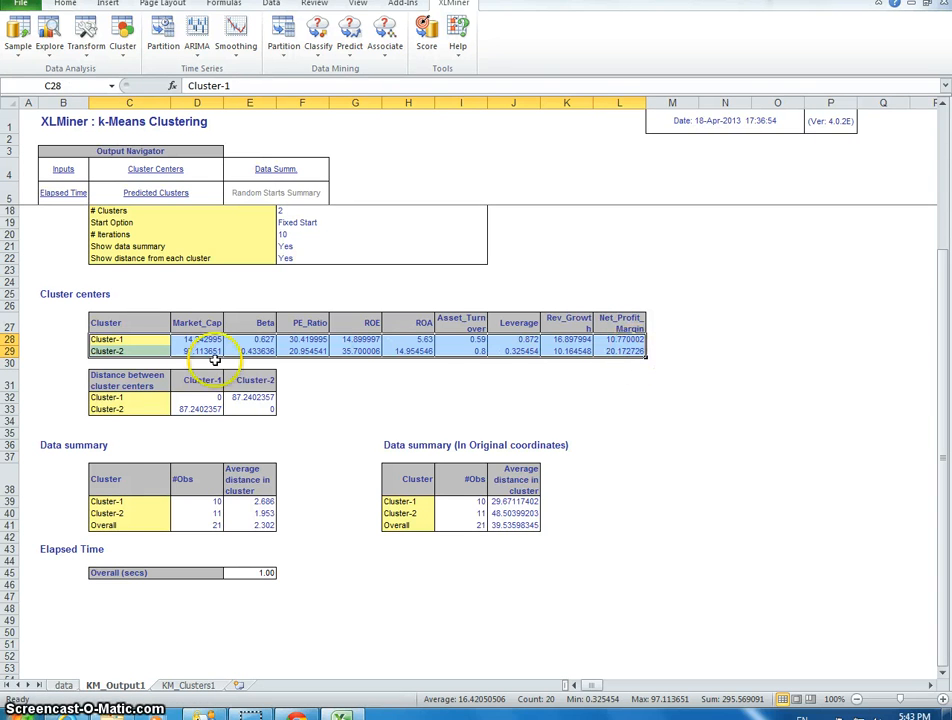
mouse_move(128, 360)
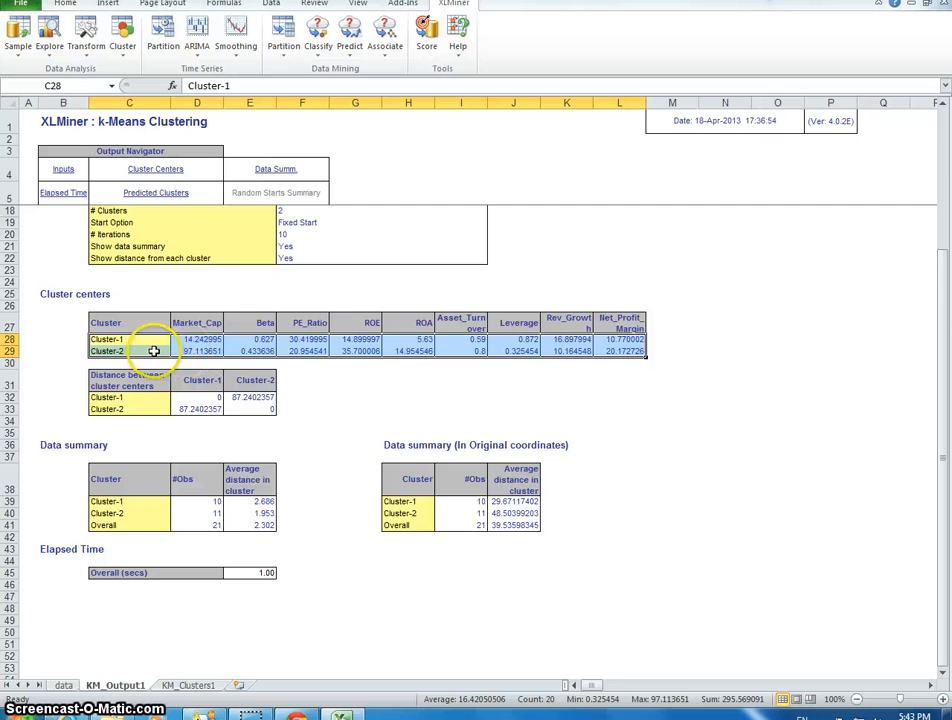
left_click(196, 352)
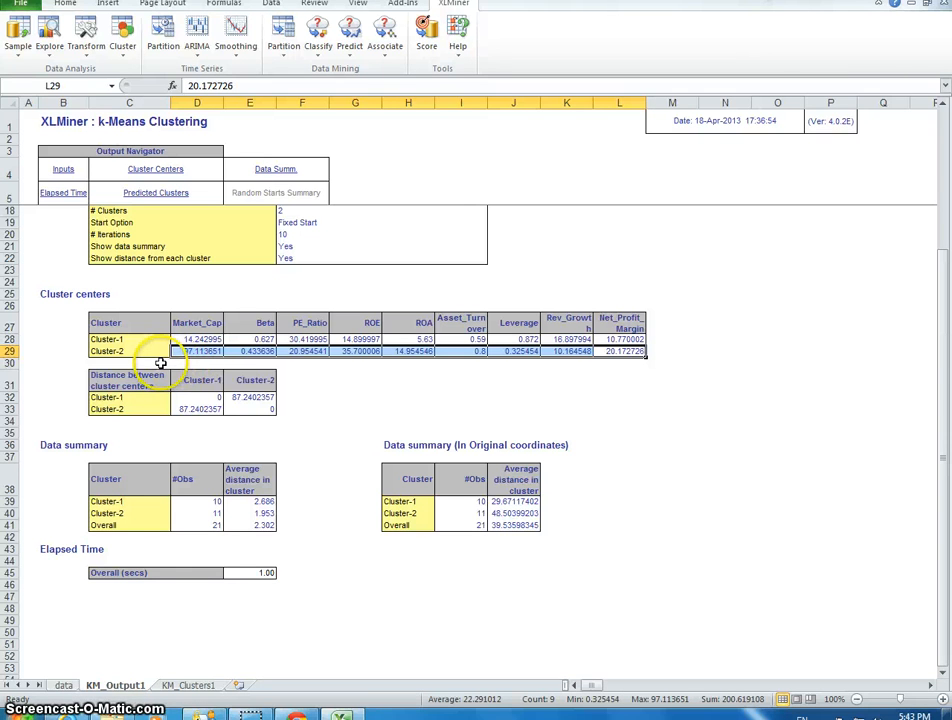
mouse_move(128, 596)
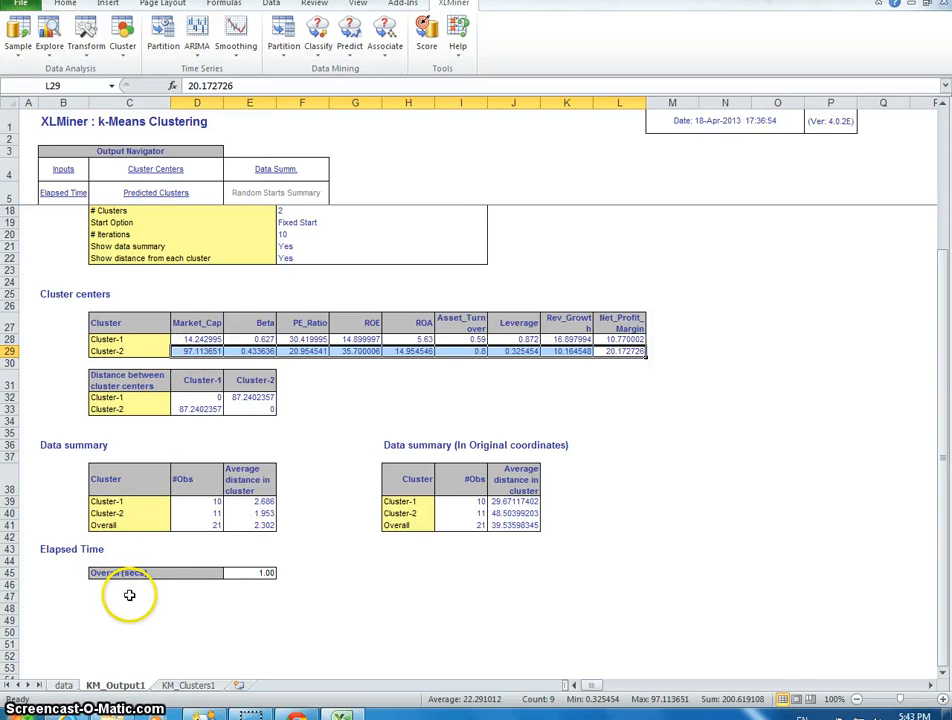